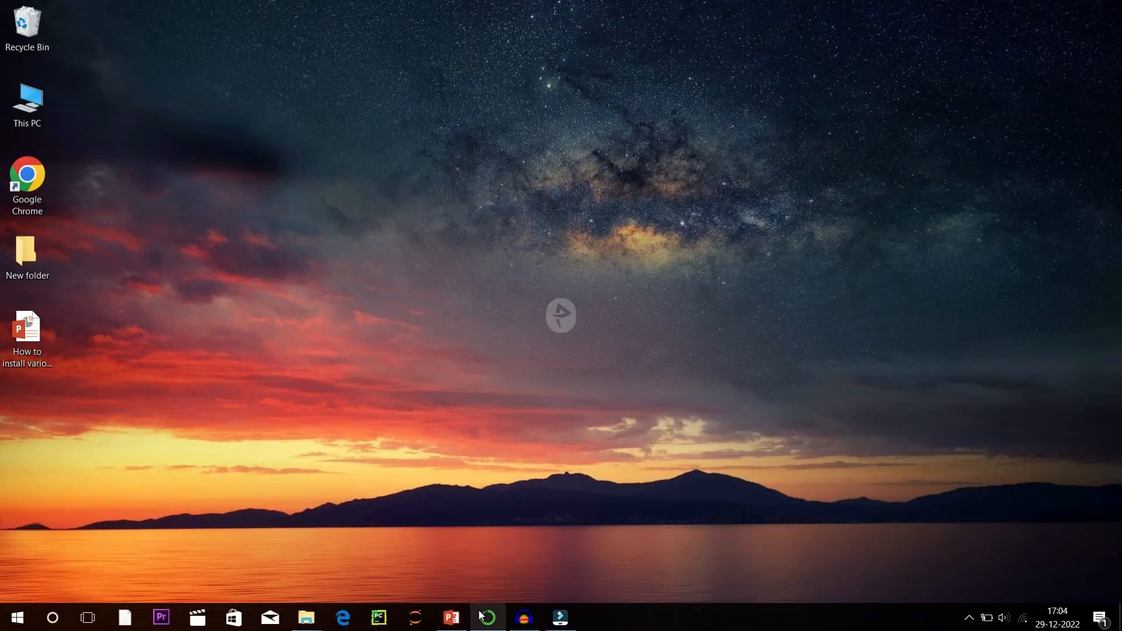
Step: Open a terminal in the base (root) environment from Navigator's Environments page
{"action": "left_click", "coordinate": [479, 615]}
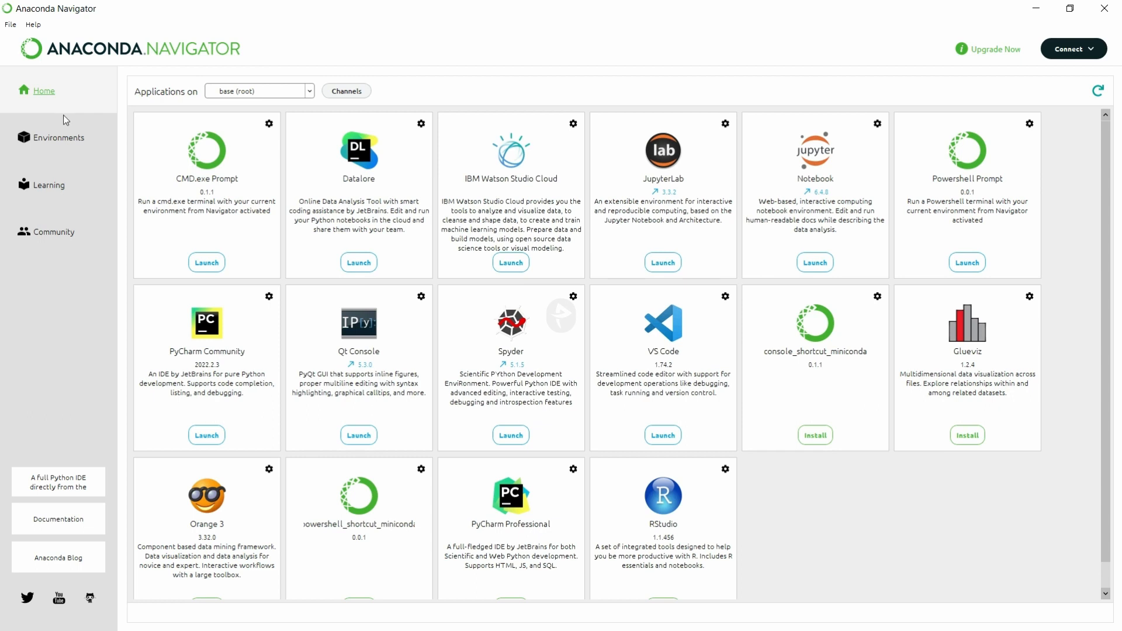
{"action": "left_click", "coordinate": [58, 137]}
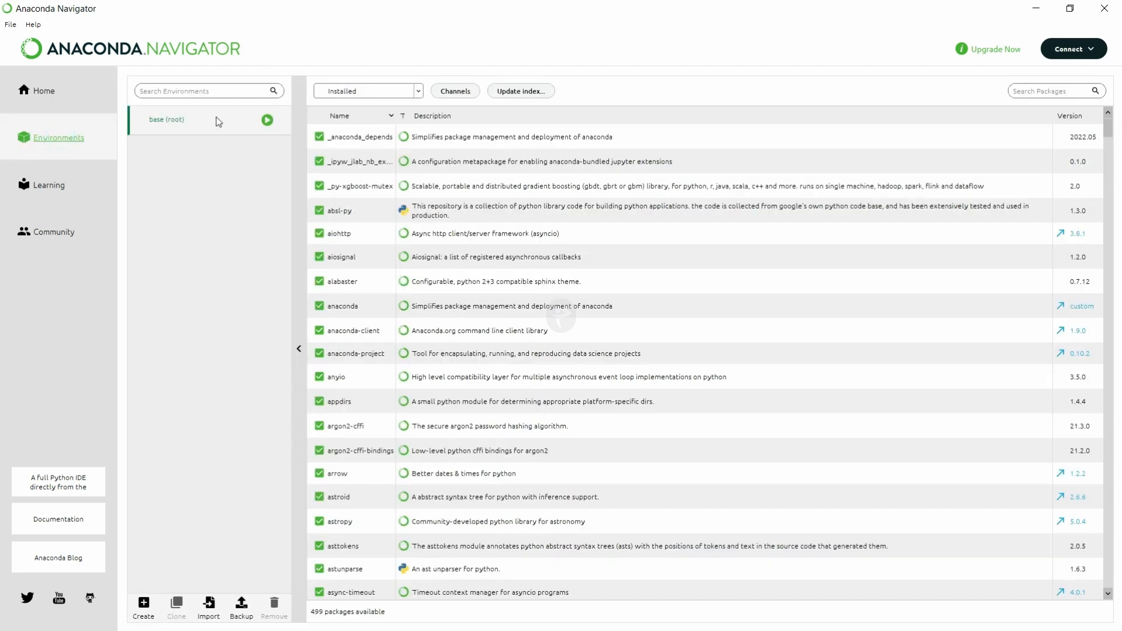
{"action": "left_click", "coordinate": [267, 120]}
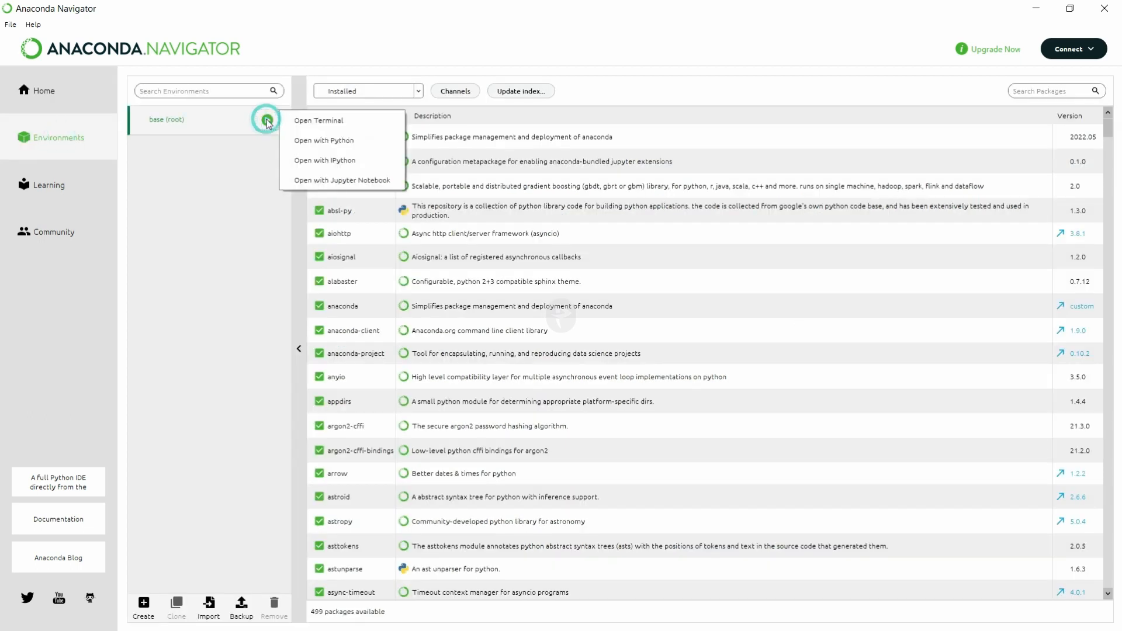
{"action": "left_click", "coordinate": [318, 120]}
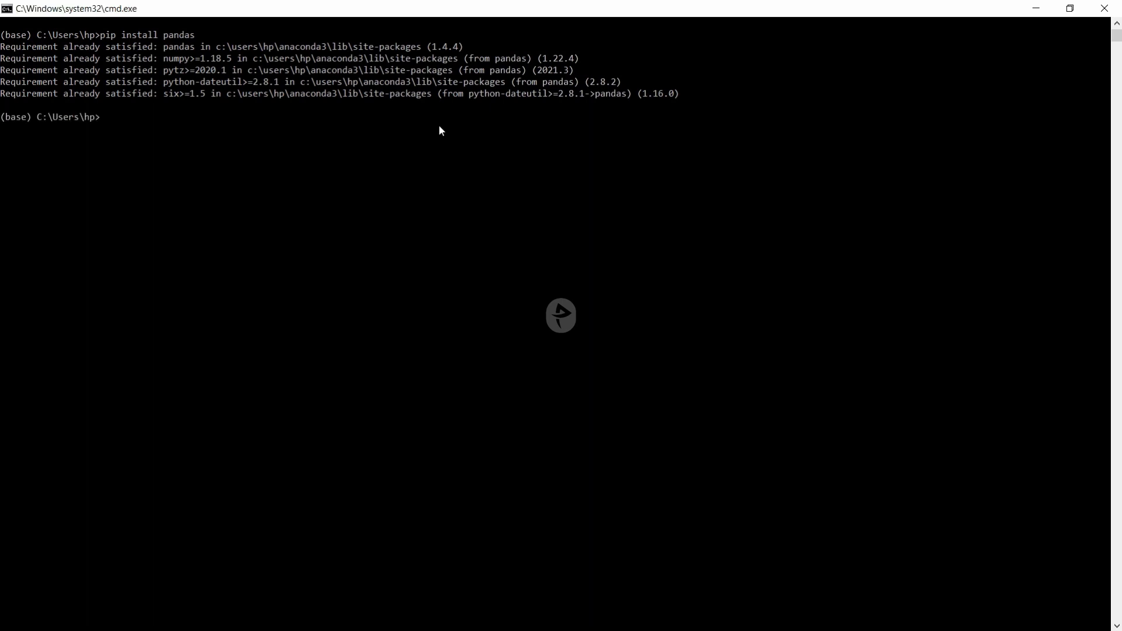
Step: Run pip install for pandas, numpy and scikit-learn, each already satisfied
{"action": "type", "text": "pip install numpy"}
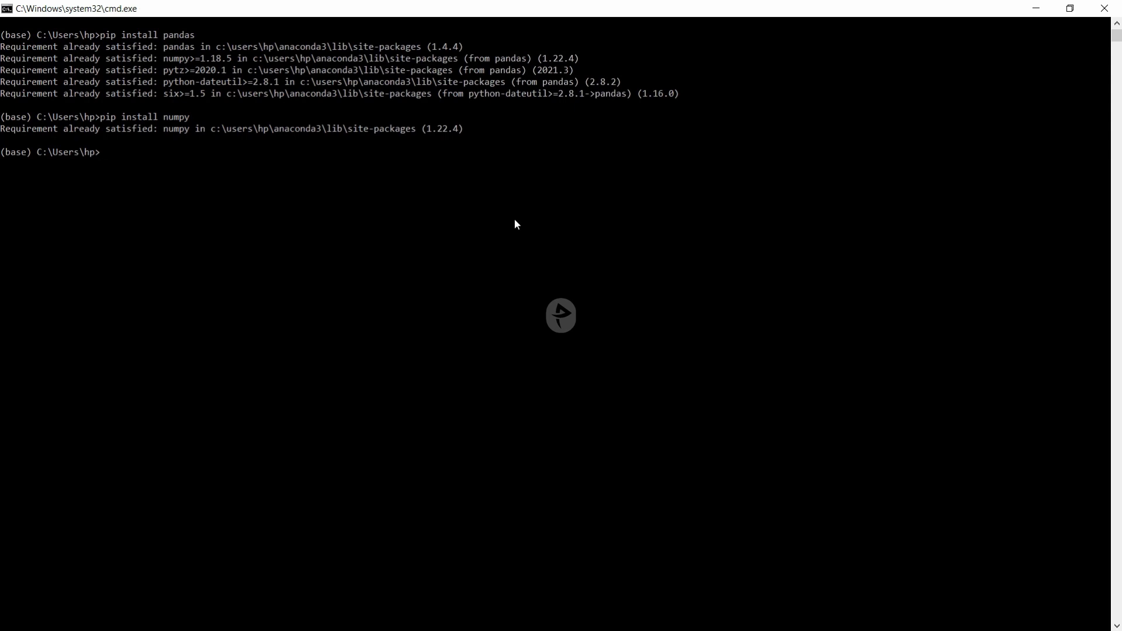
{"action": "type", "text": "pip"}
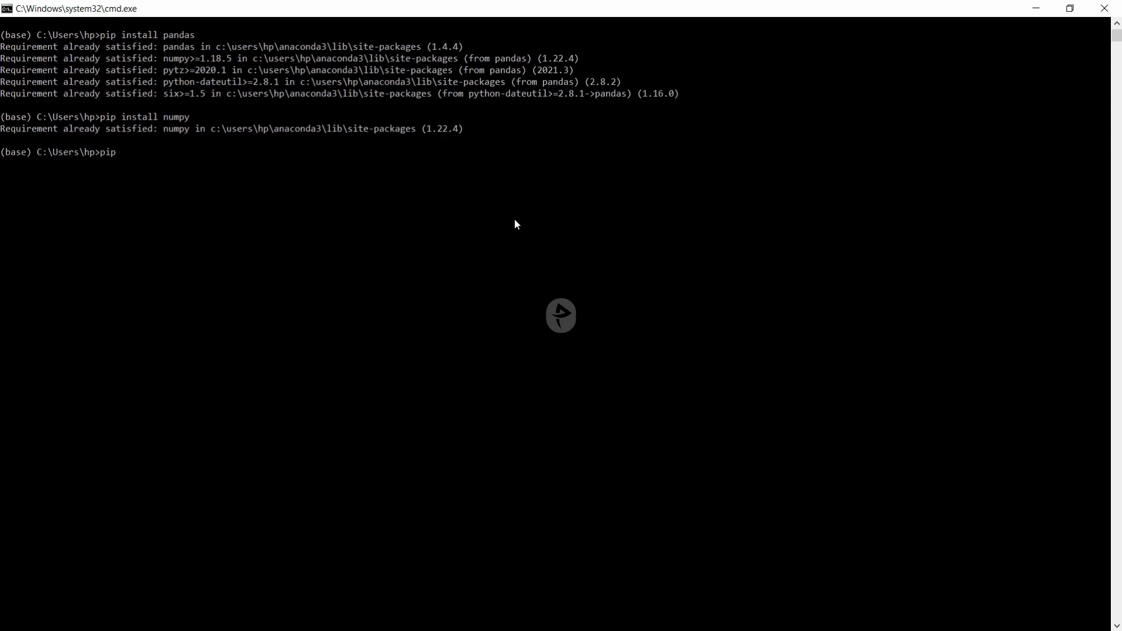
{"action": "type", "text": "install sci"}
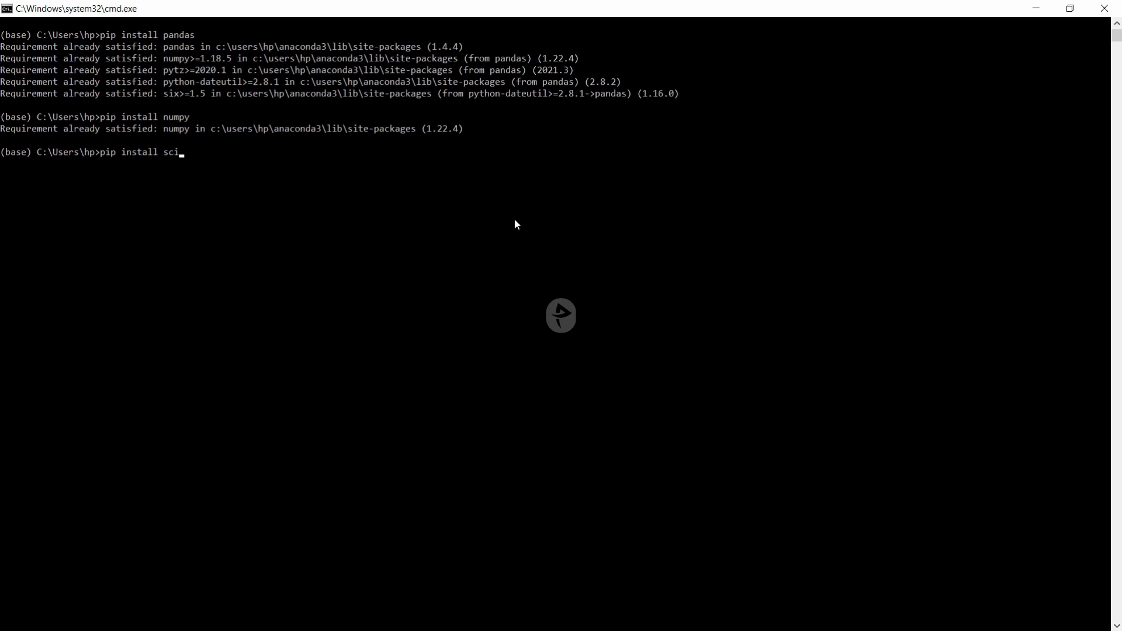
{"action": "type", "text": "kit-learn"}
{"action": "type", "text": "pip"}
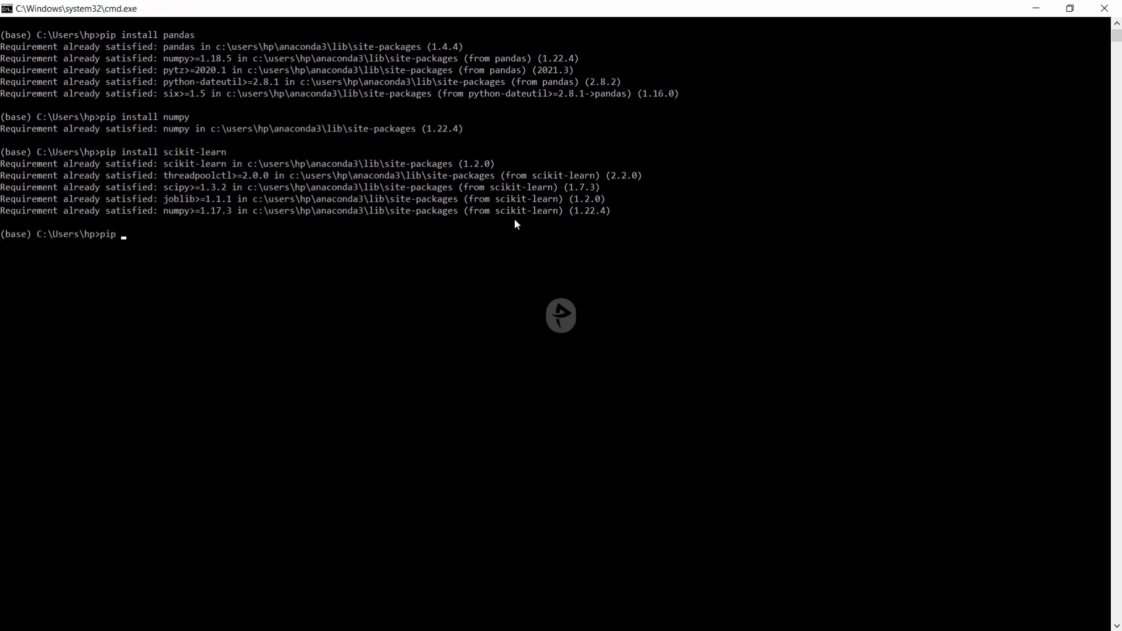
Step: Install tensorflow with pip in the base environment
{"action": "type", "text": "install tenso"}
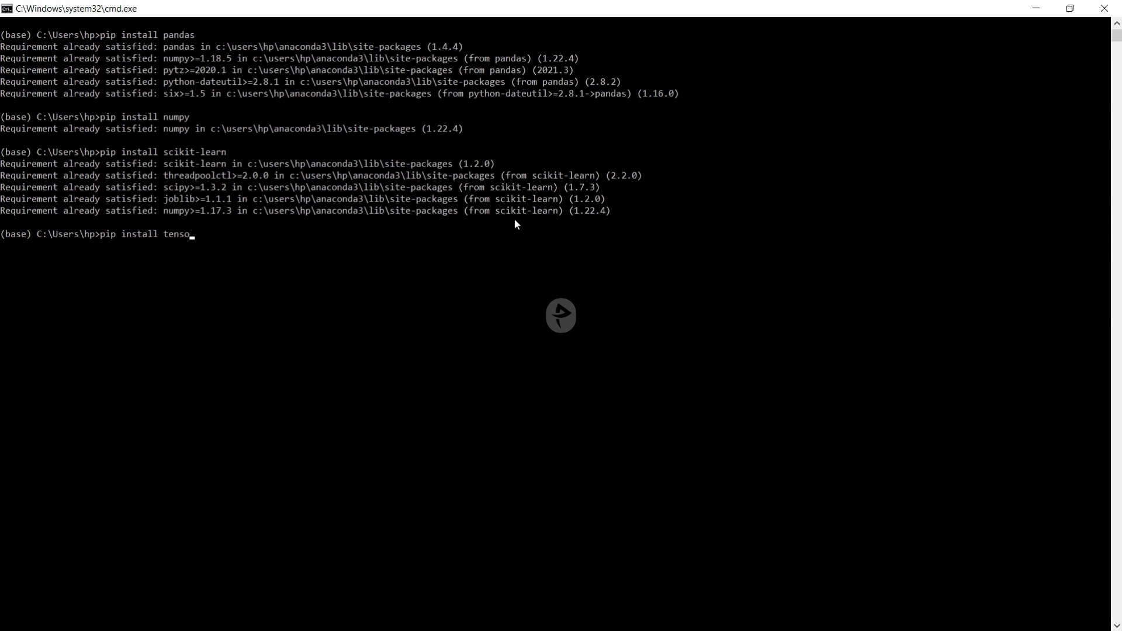
{"action": "key", "text": "Enter"}
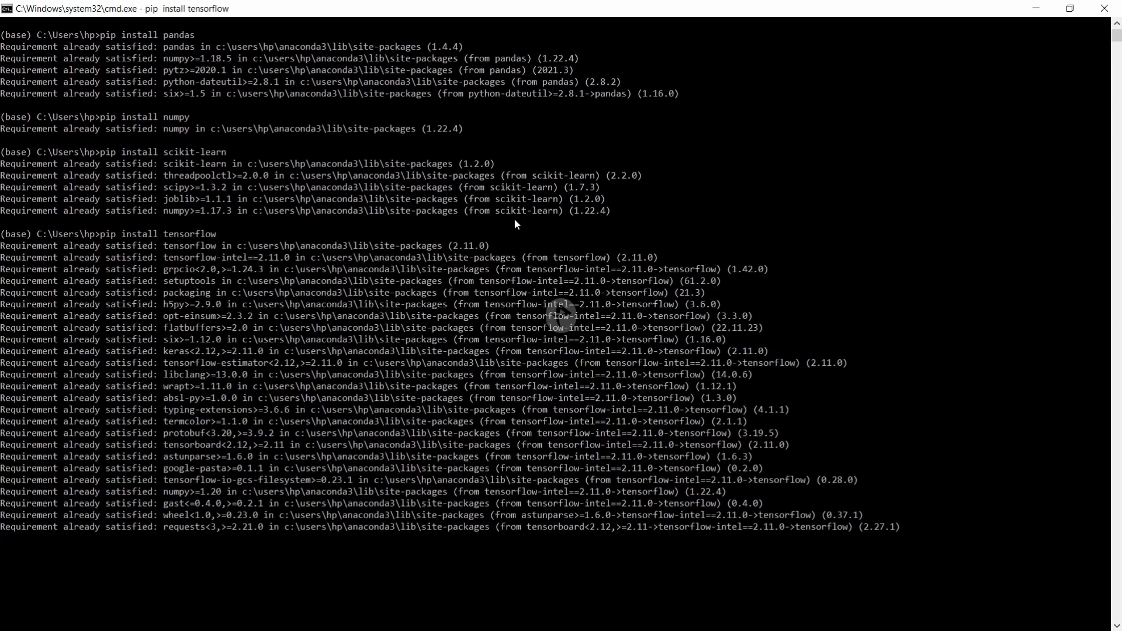
{"action": "scroll", "scroll_direction": "down", "scroll_amount": 3}
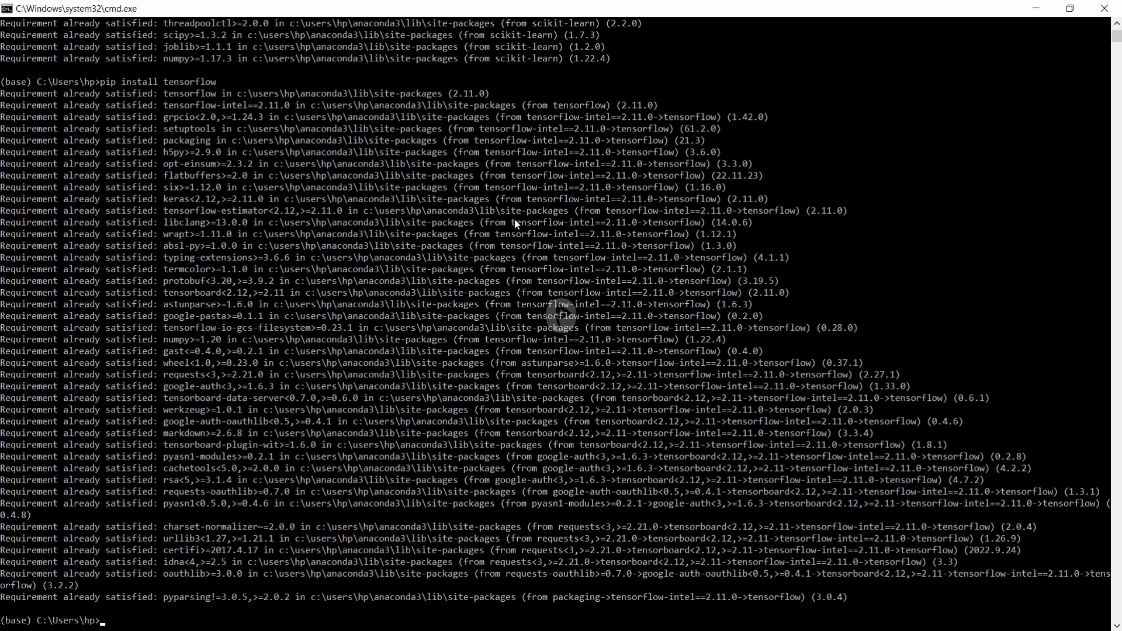
Step: Install opencv-python, matplotlib and seaborn with pip
{"action": "type", "text": "p"}
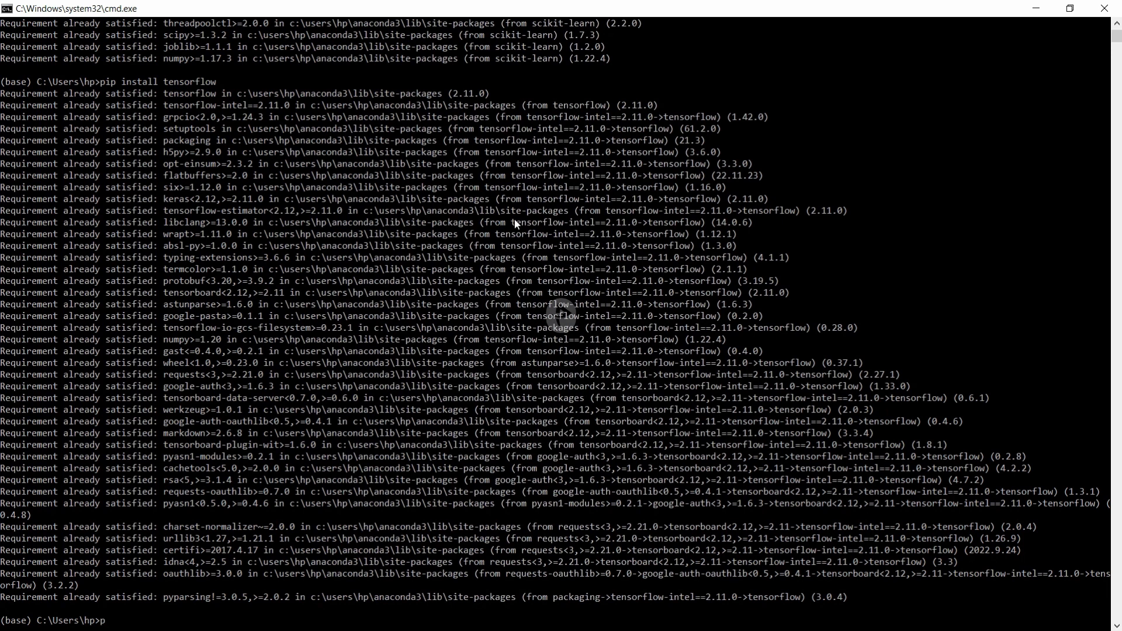
{"action": "type", "text": "ip install"}
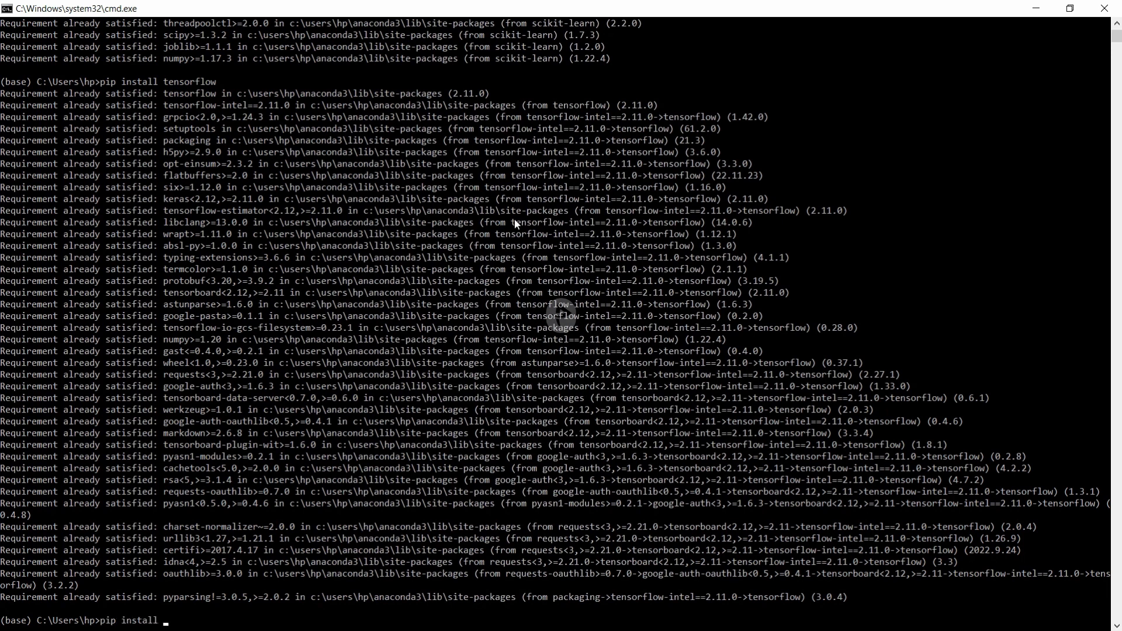
{"action": "type", "text": "opencv-pytho"}
{"action": "type", "text": "pip i"}
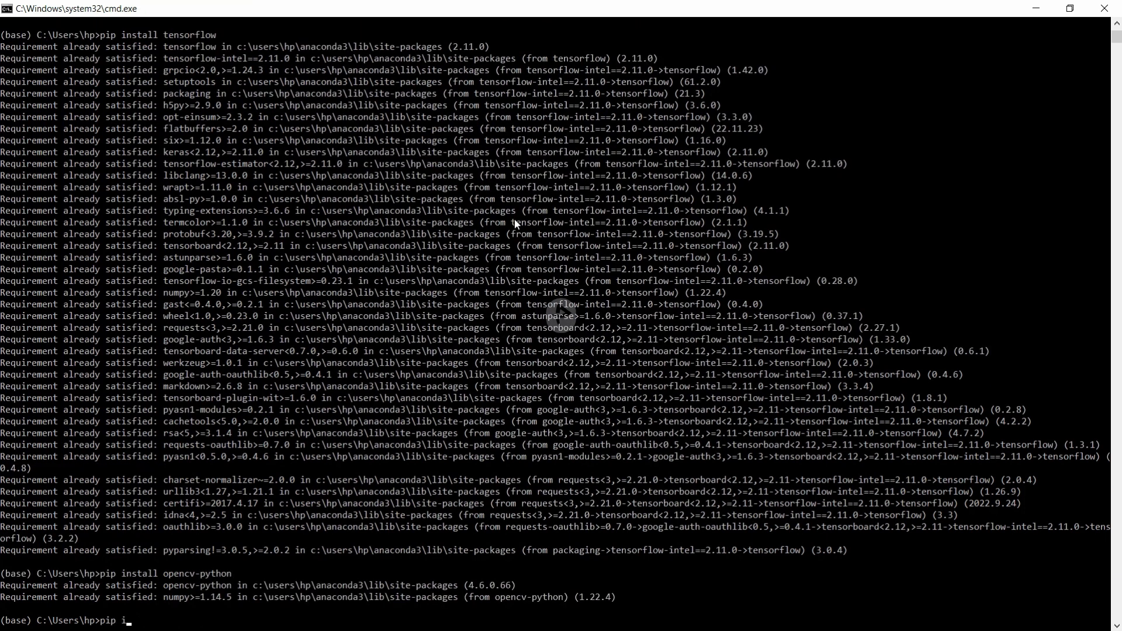
{"action": "type", "text": "nstall matplotlib"}
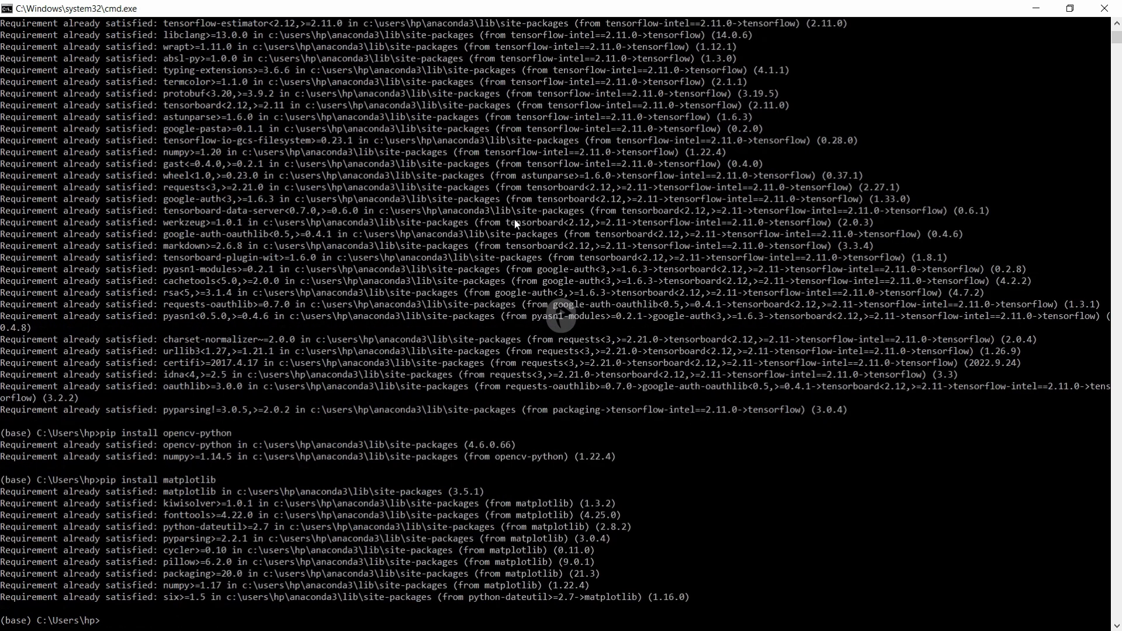
{"action": "type", "text": "pip i"}
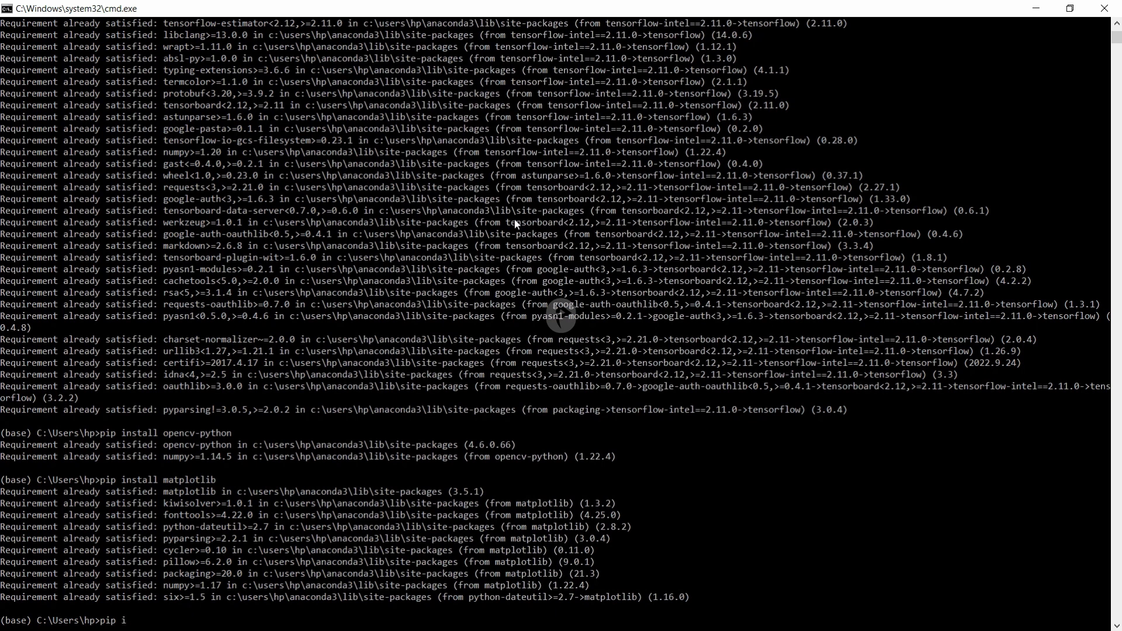
{"action": "type", "text": "nsta"}
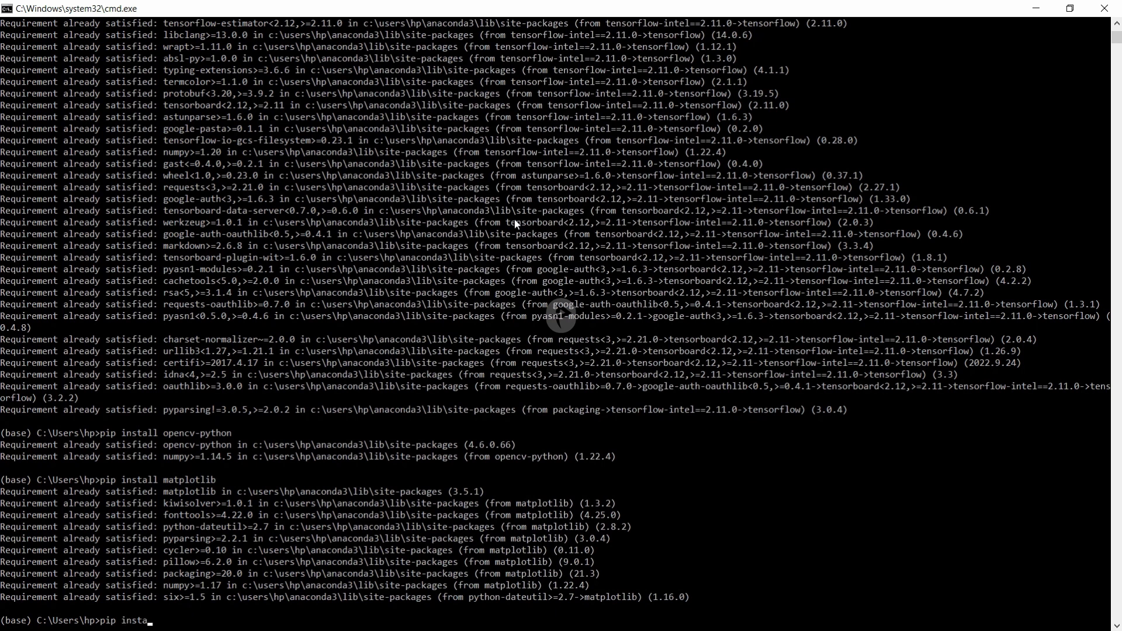
{"action": "type", "text": "ll seaborn"}
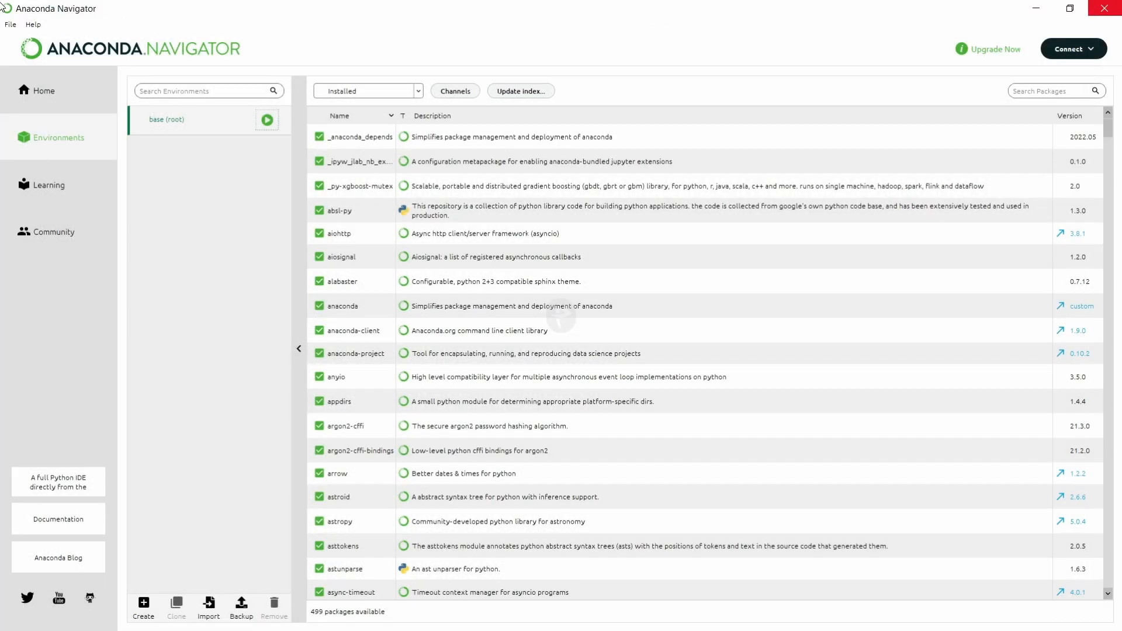
Step: Launch Jupyter Notebook from the Notebook tile on Navigator's Home page
{"action": "left_click", "coordinate": [44, 91]}
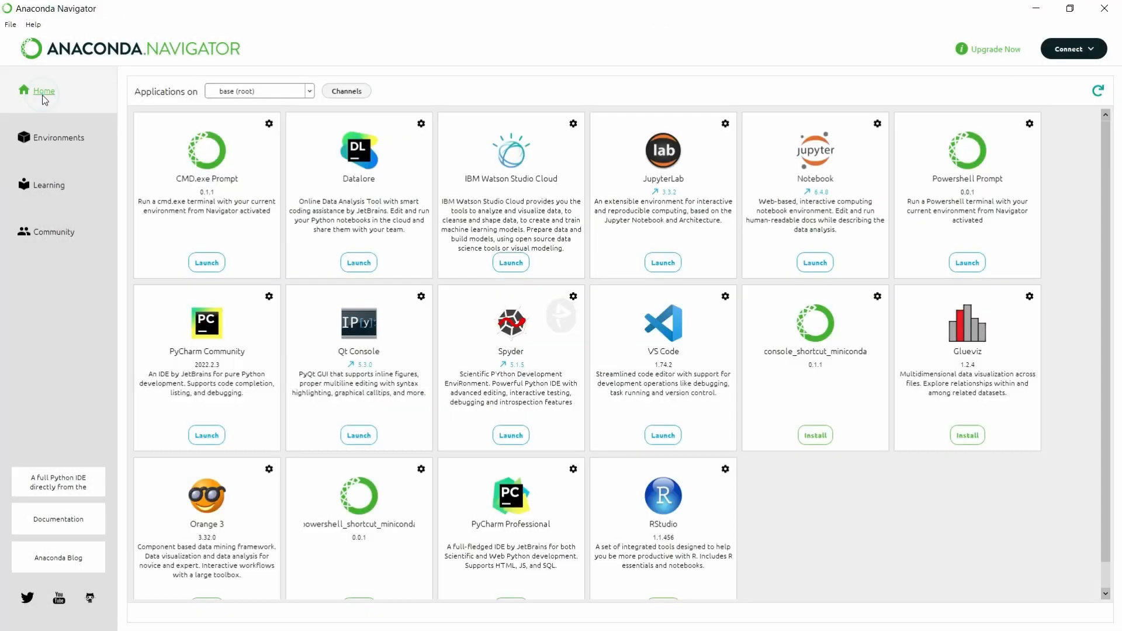
{"action": "left_click", "coordinate": [815, 262]}
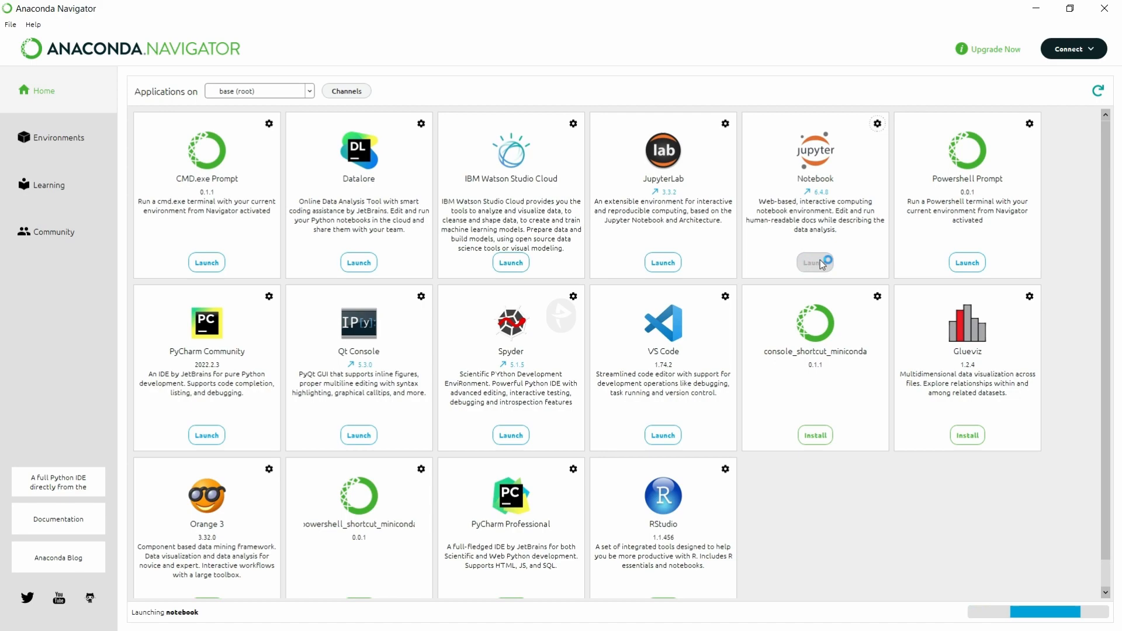
{"action": "left_click", "coordinate": [814, 262]}
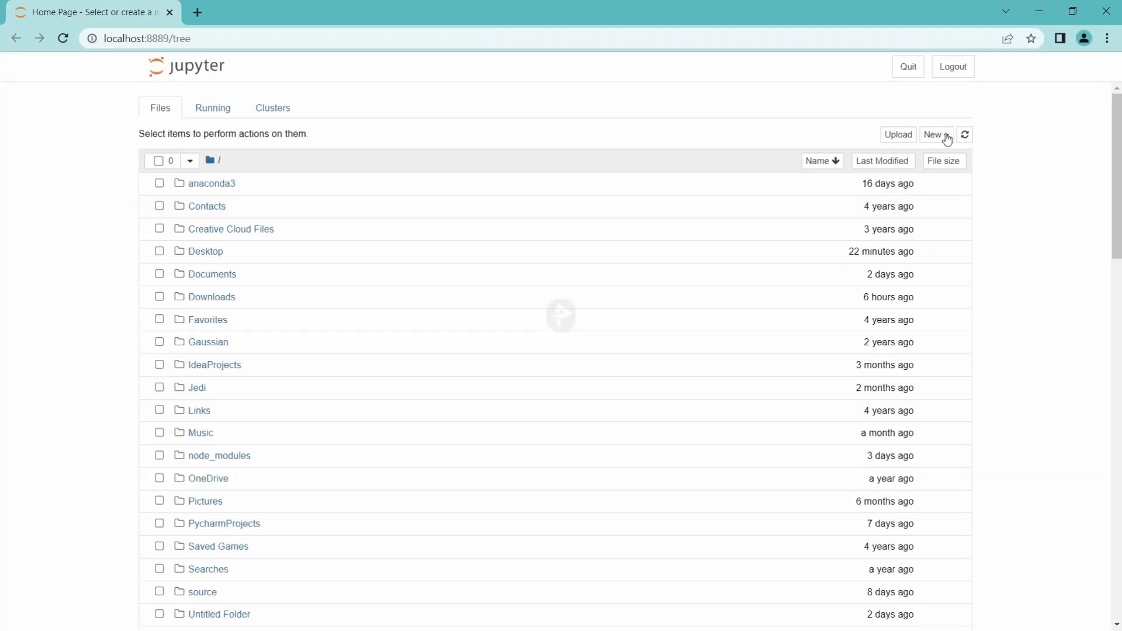
Step: Create a new Python 3 (ipykernel) notebook, Untitled32
{"action": "left_click", "coordinate": [936, 134]}
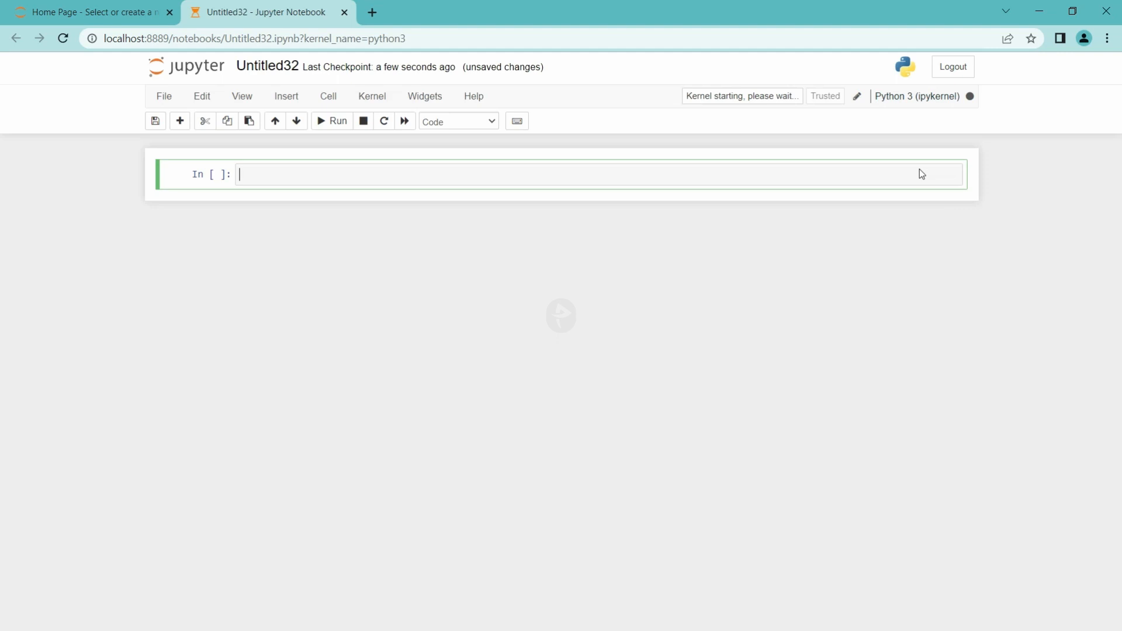
{"action": "mouse_move", "coordinate": [861, 172]}
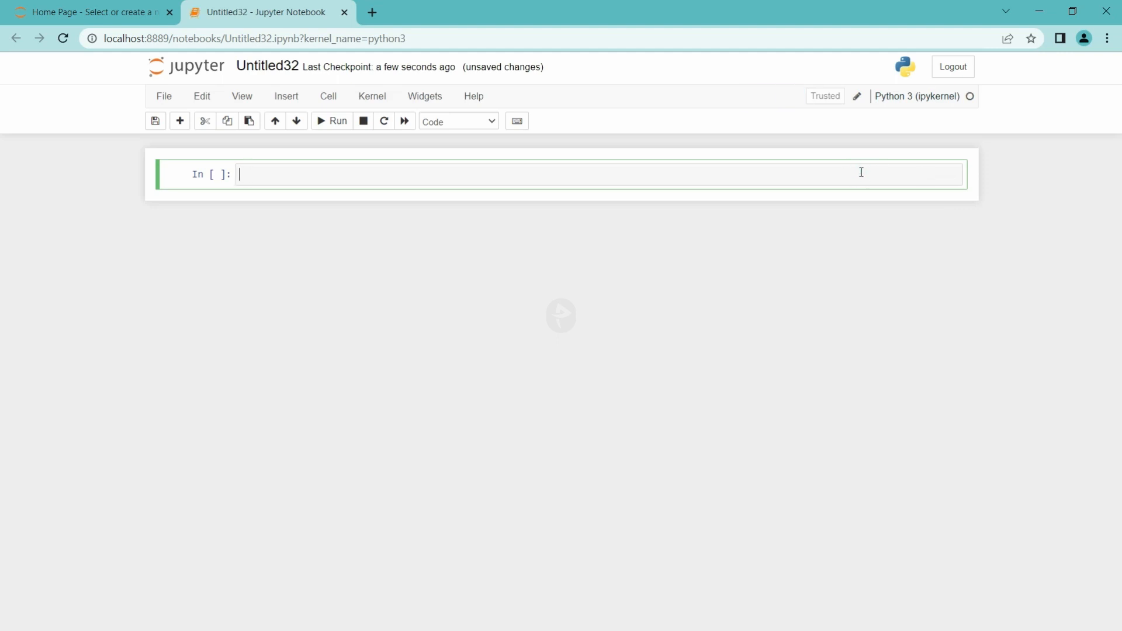
Step: Enter 'import pandas as pd' and 'import numpy as np', then begin 'import sklearn.'
{"action": "type", "text": "import pandas as pd"}
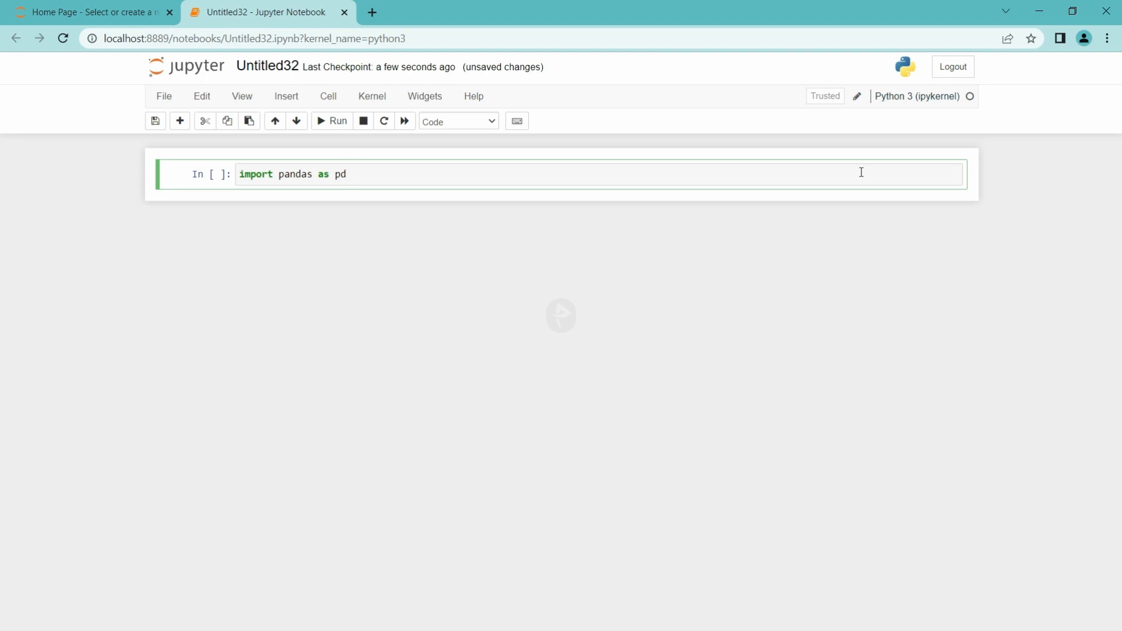
{"action": "key", "text": "Enter"}
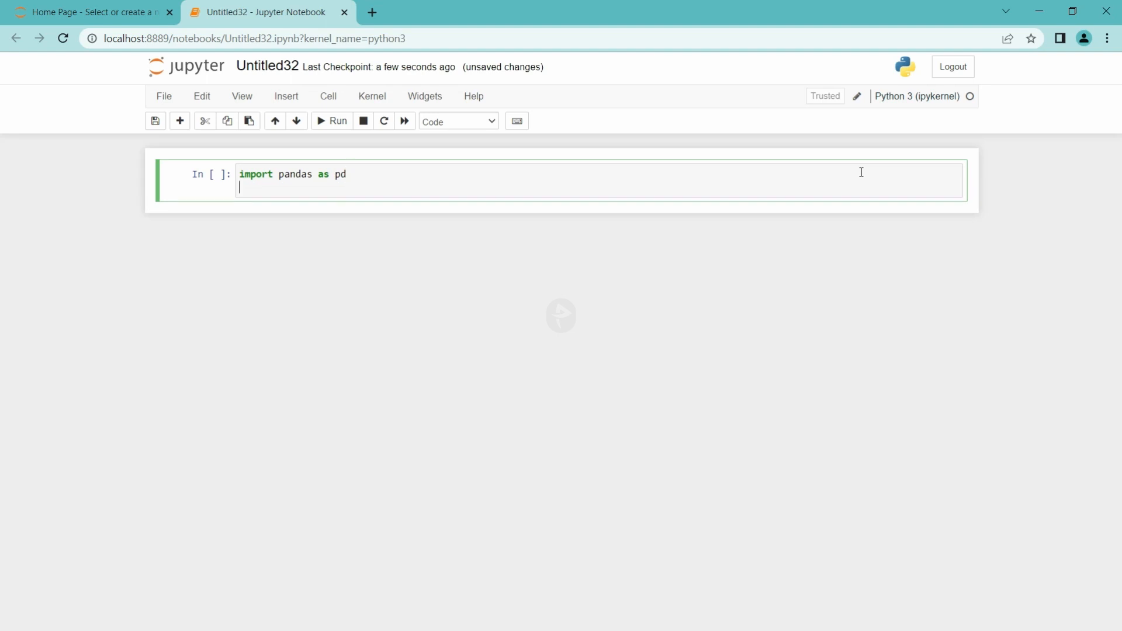
{"action": "type", "text": "import numpy as"}
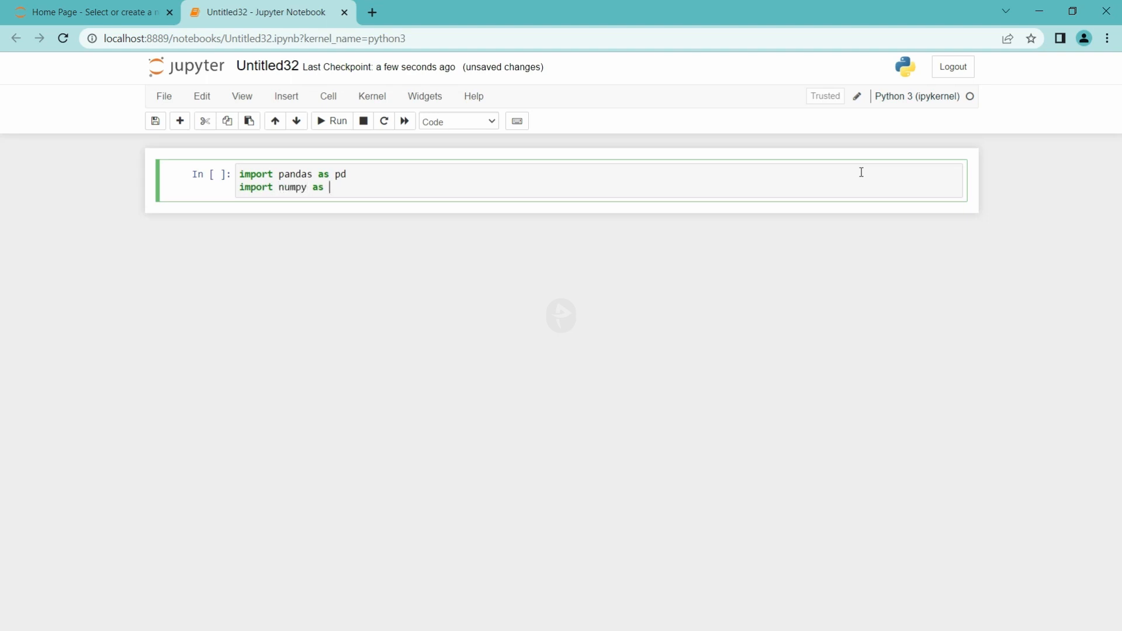
{"action": "type", "text": "np"}
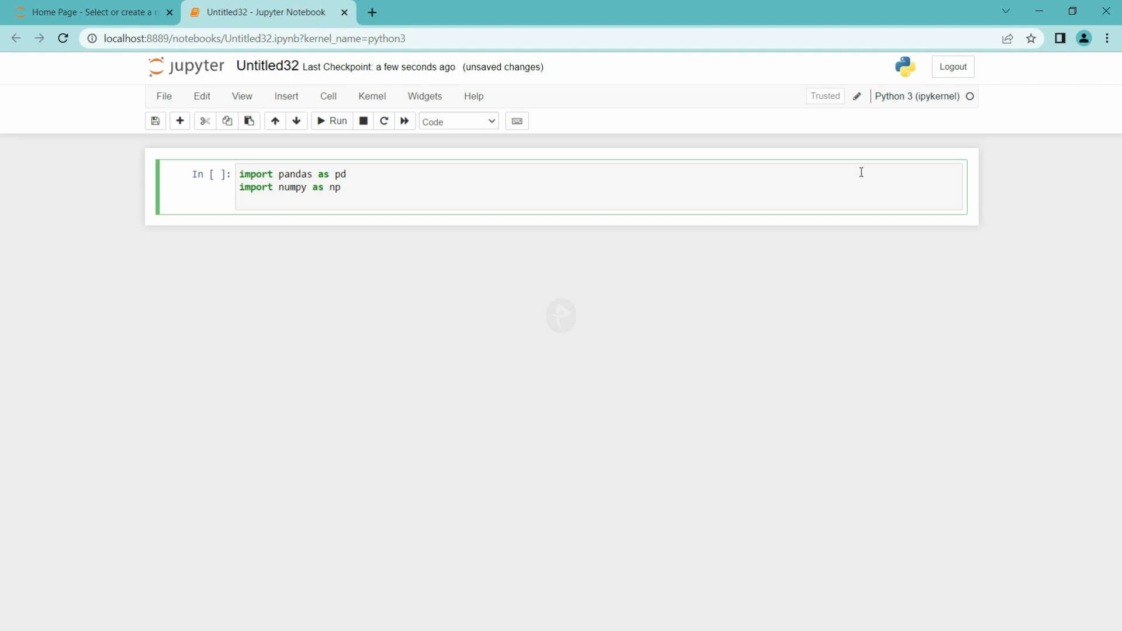
{"action": "key", "text": "Enter"}
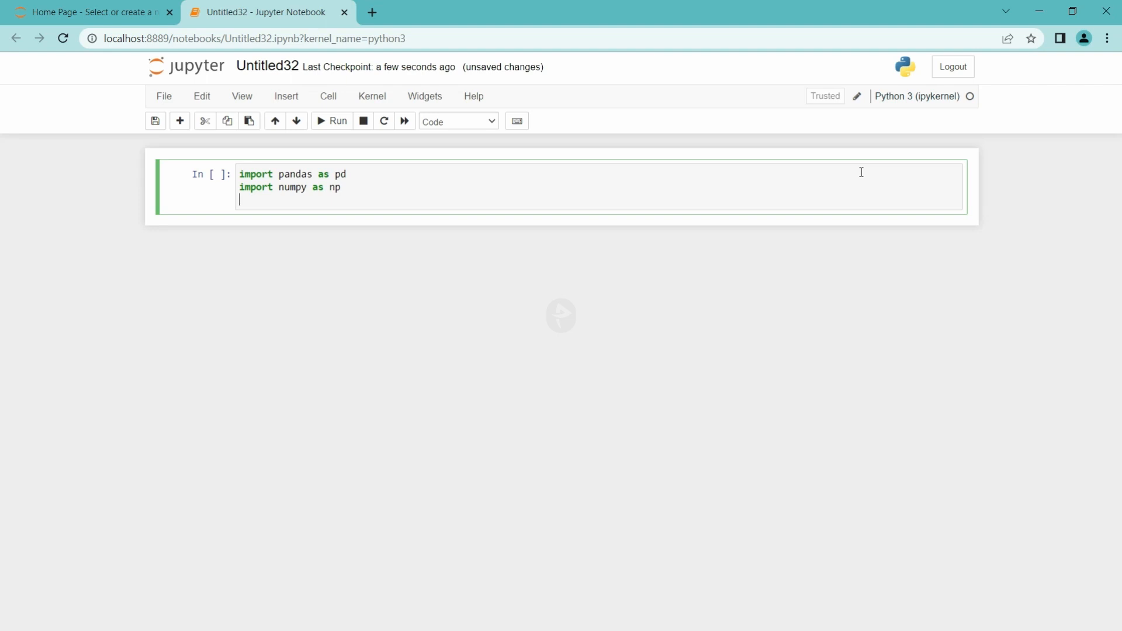
{"action": "type", "text": "import skle"}
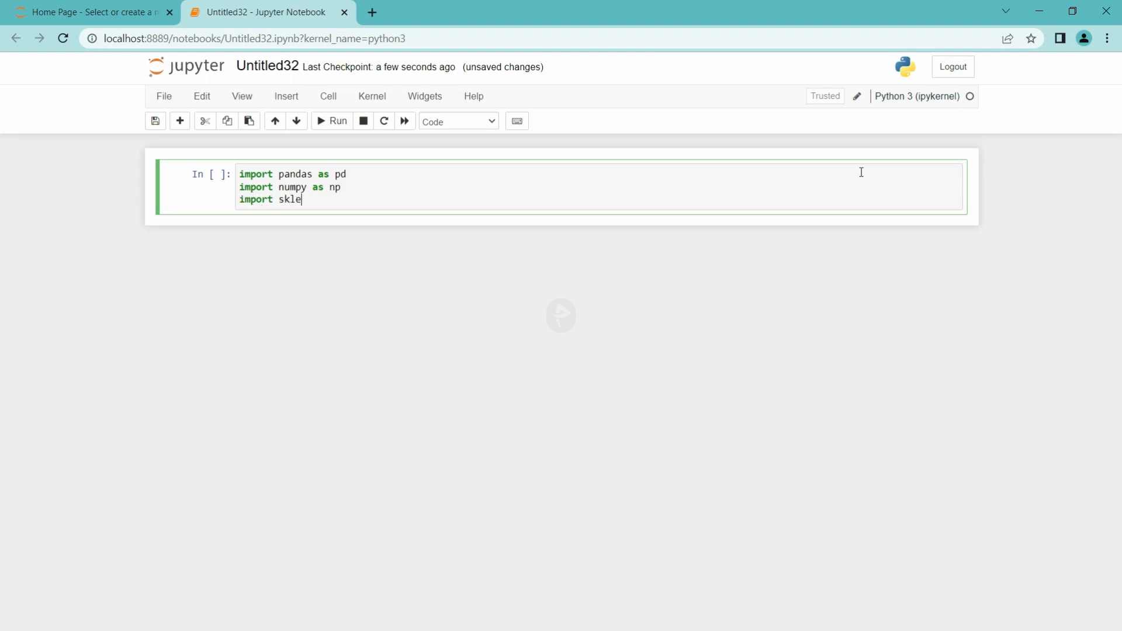
{"action": "type", "text": "arn"}
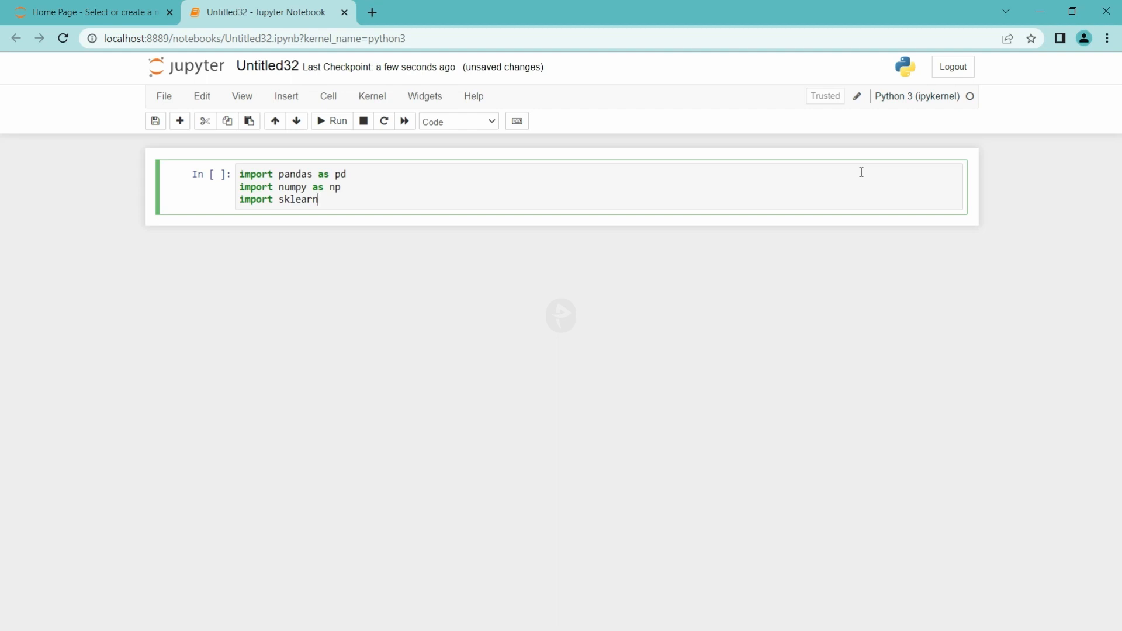
{"action": "type", "text": "."}
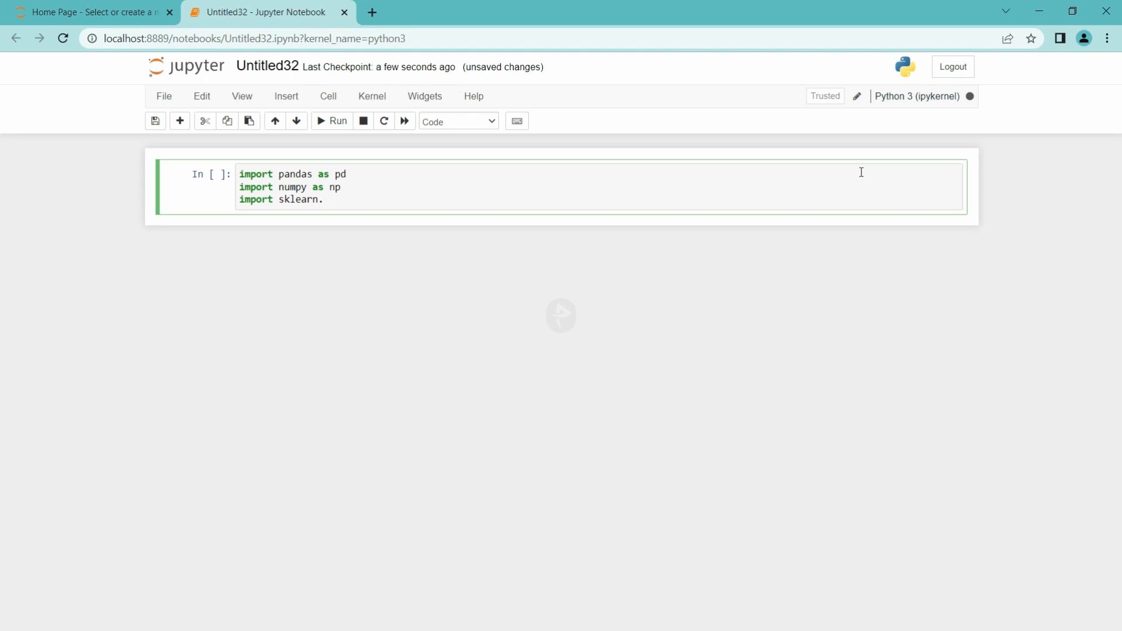
Step: Browse the sklearn submodule autocomplete list, then dismiss it
{"action": "key", "text": "Tab"}
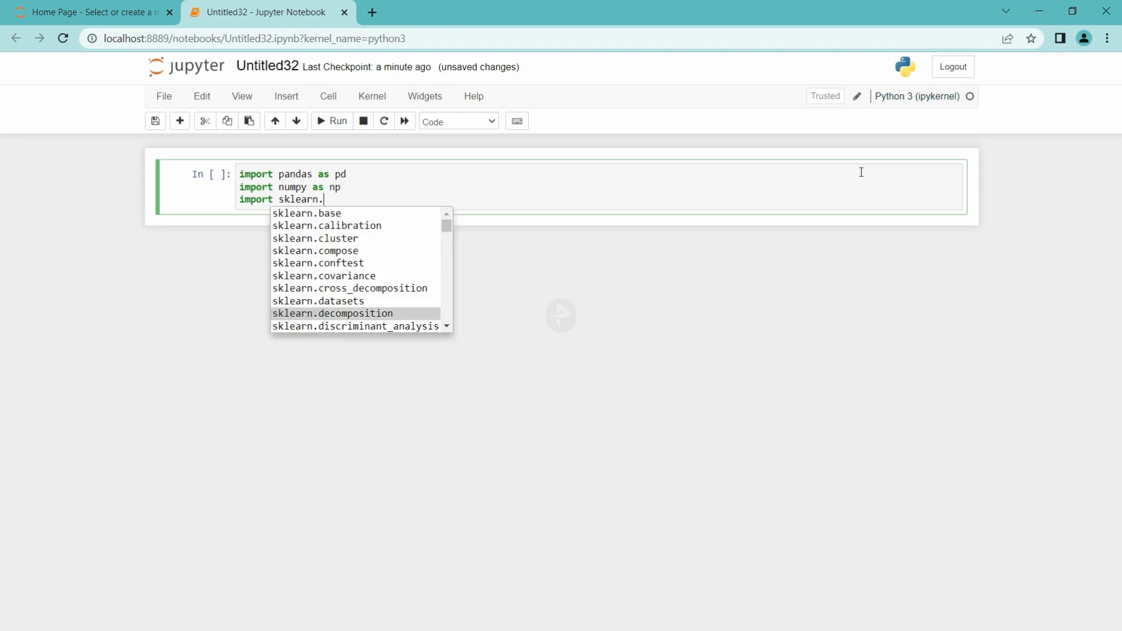
{"action": "scroll", "scroll_direction": "down", "scroll_amount": 3}
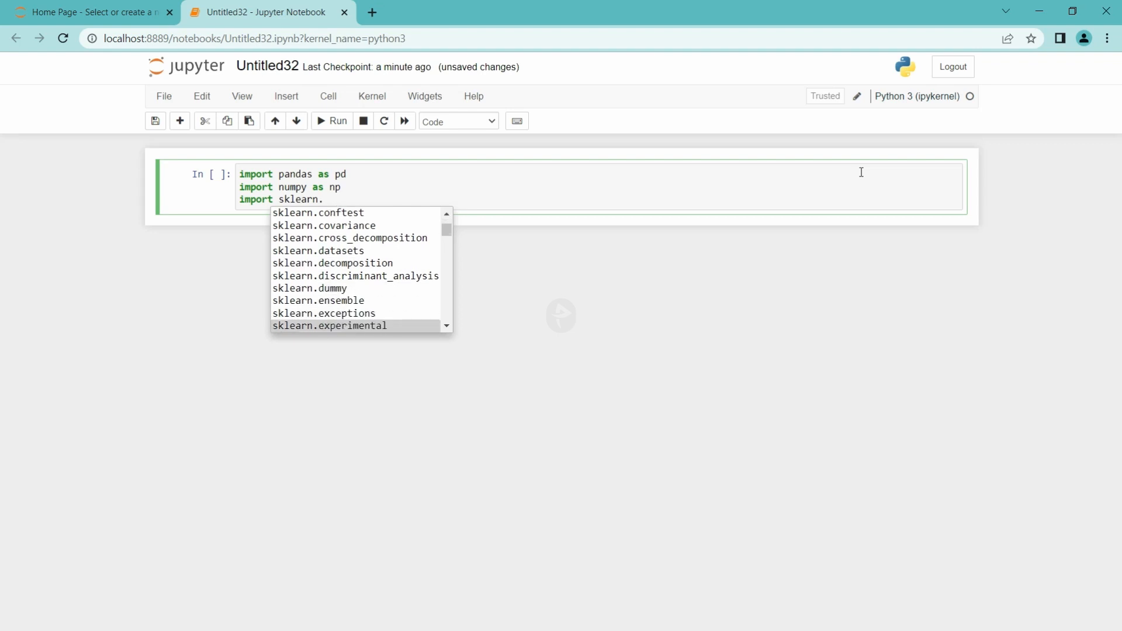
{"action": "scroll", "scroll_direction": "down", "scroll_amount": 3}
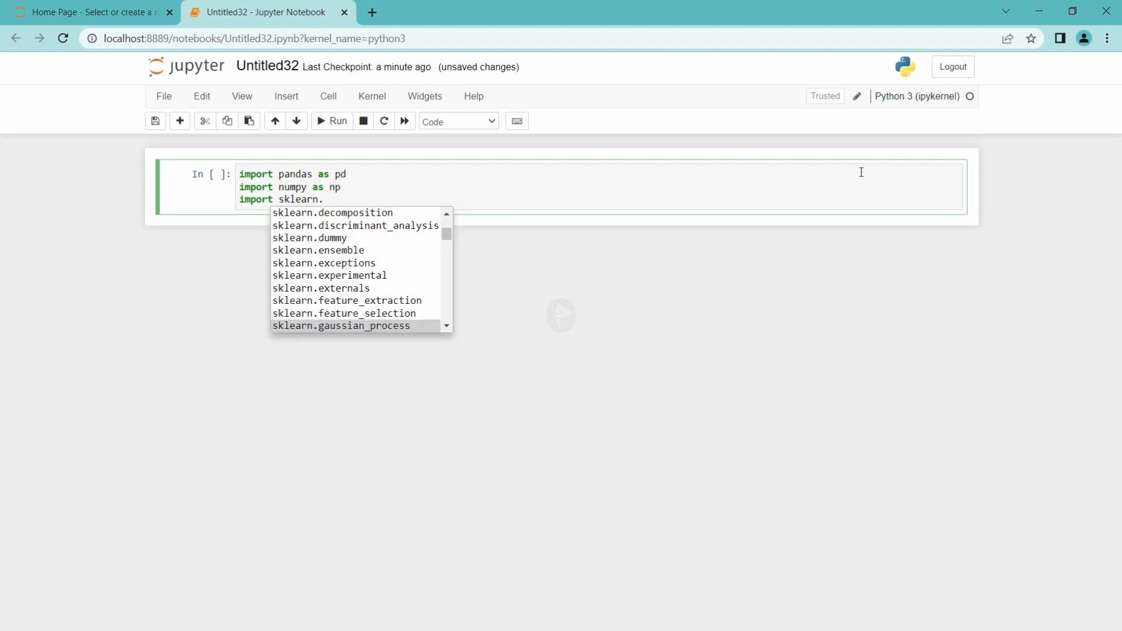
{"action": "scroll", "scroll_direction": "down", "scroll_amount": 3}
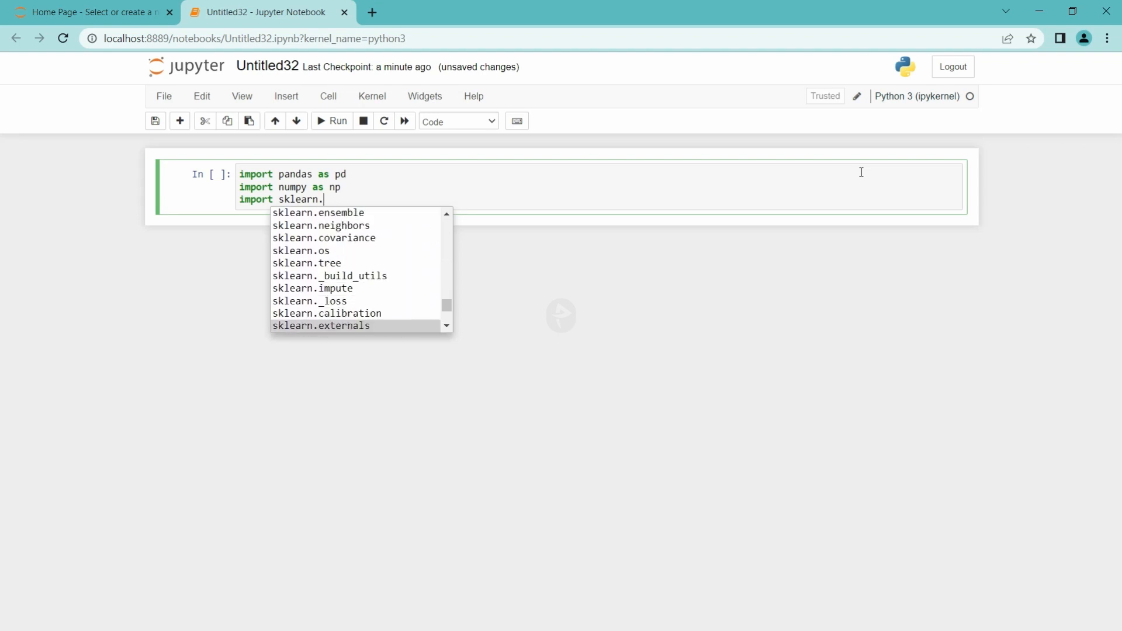
{"action": "key", "text": "Escape"}
{"action": "type", "text": "impo"}
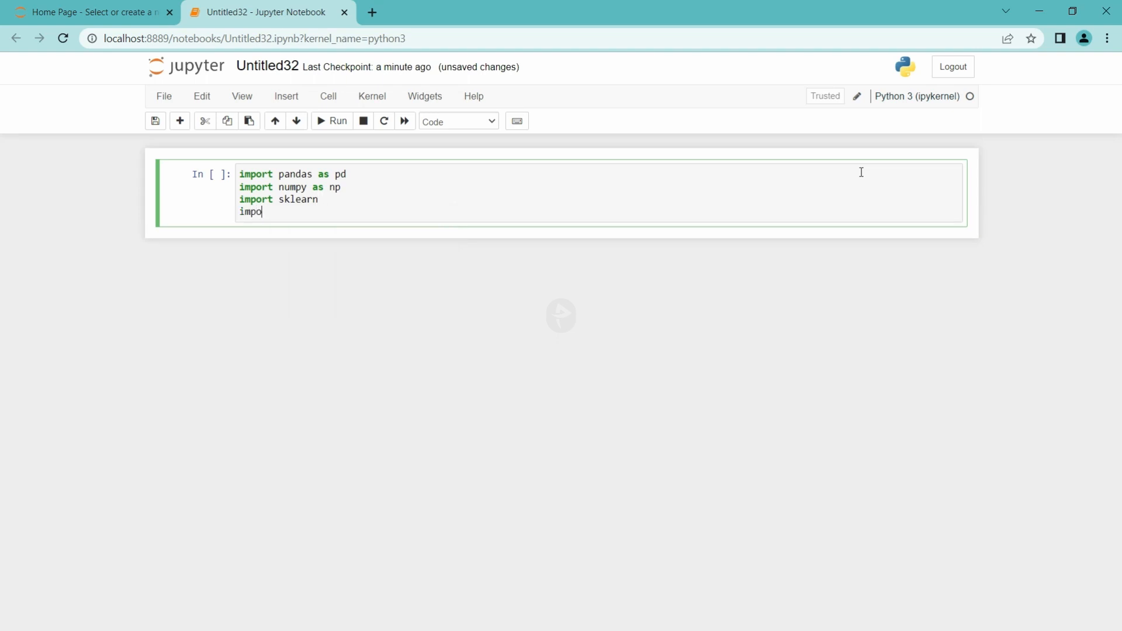
Step: Add the 'import tensorflow as tf' and 'import cv2 as cv' lines
{"action": "type", "text": "rt tensorfl"}
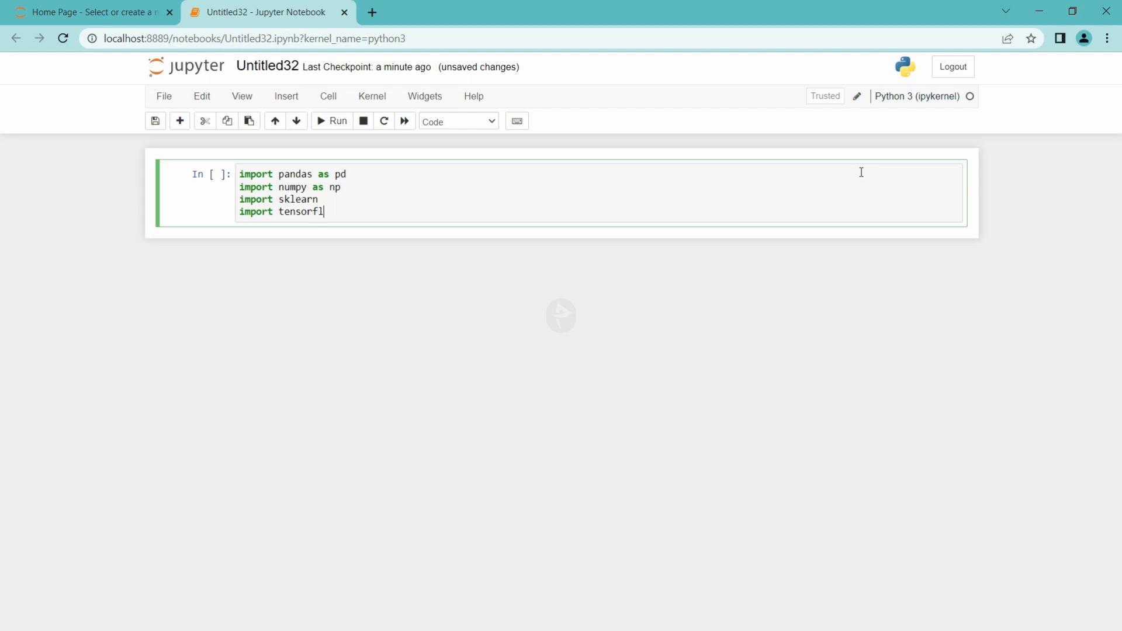
{"action": "type", "text": "ow as tf"}
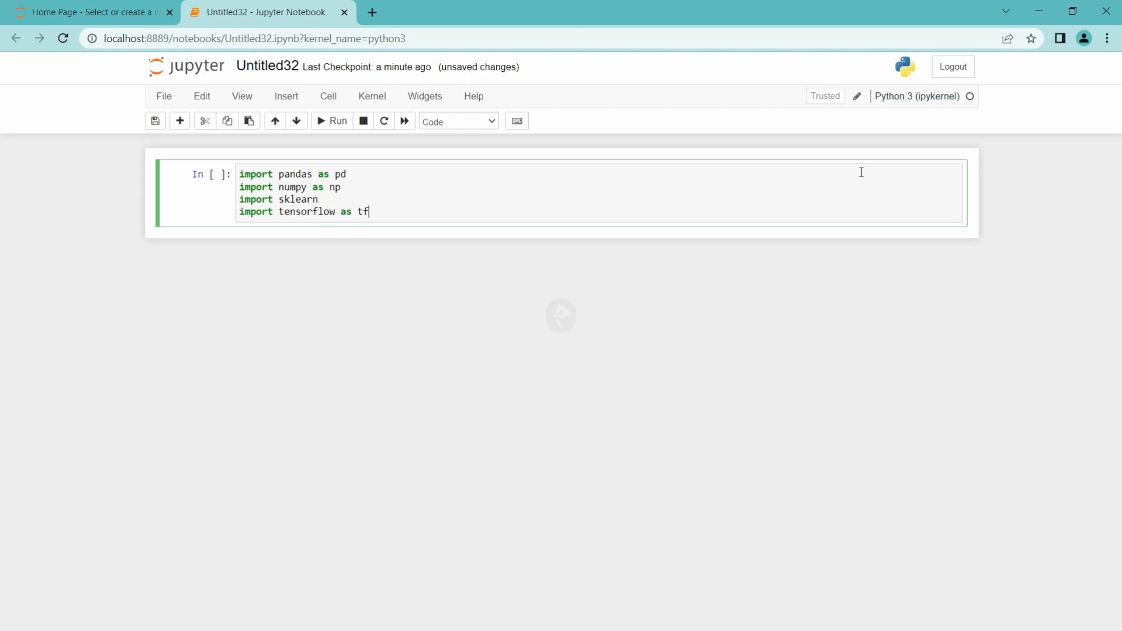
{"action": "key", "text": "Enter"}
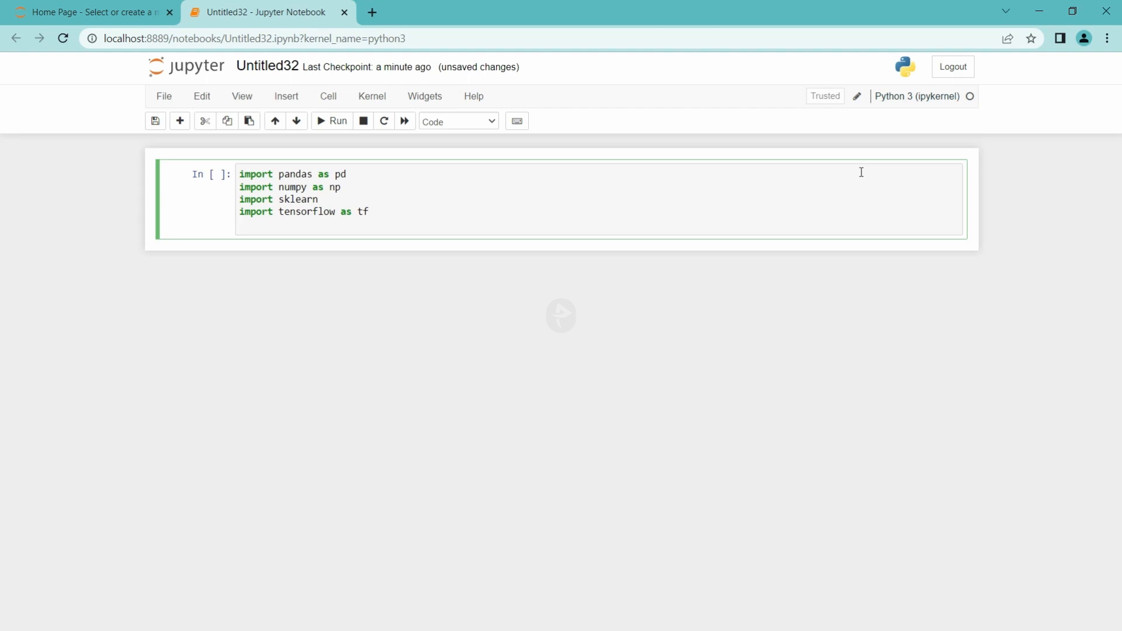
{"action": "type", "text": "import cv2"}
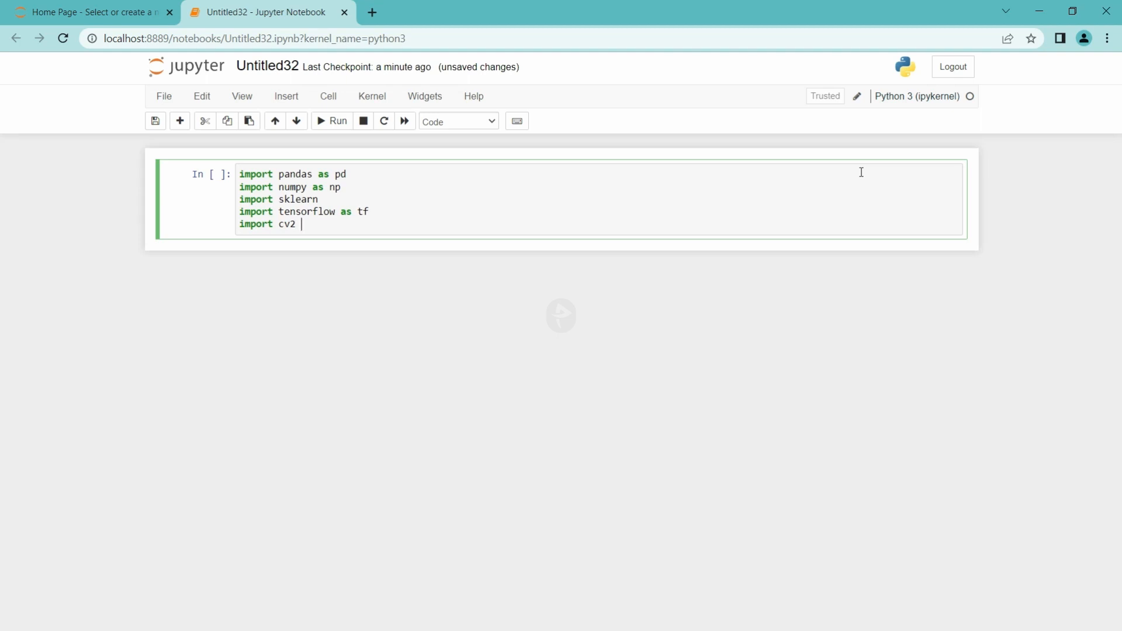
{"action": "type", "text": "as"}
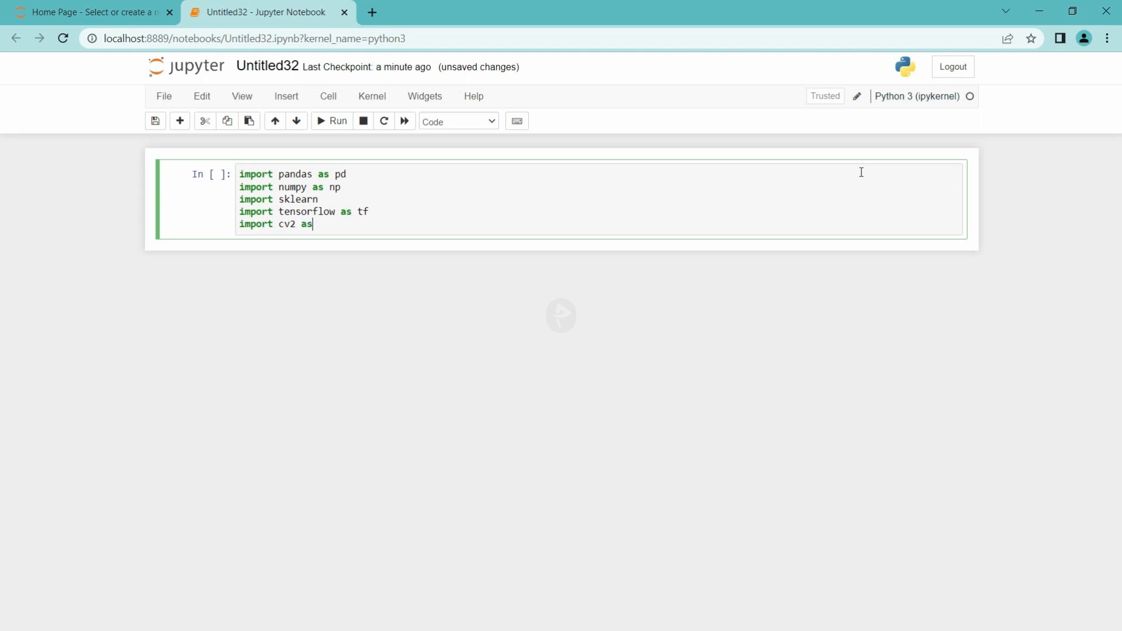
{"action": "type", "text": "cv"}
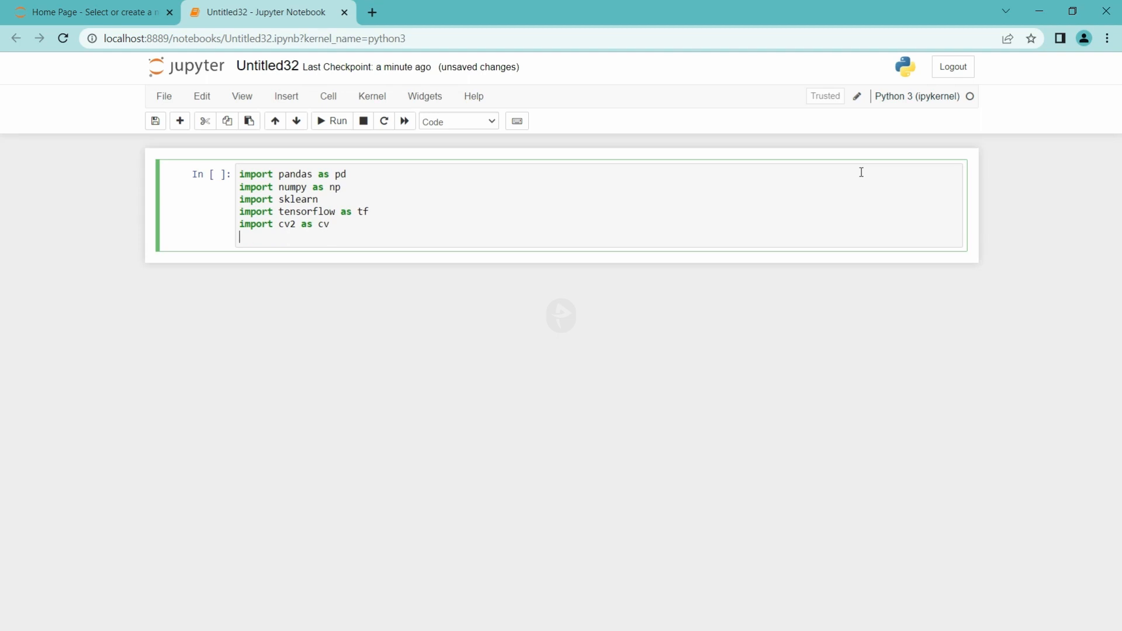
Step: Add 'import seaborn as sns' and 'import matplotlib', then run the cell
{"action": "type", "text": "import"}
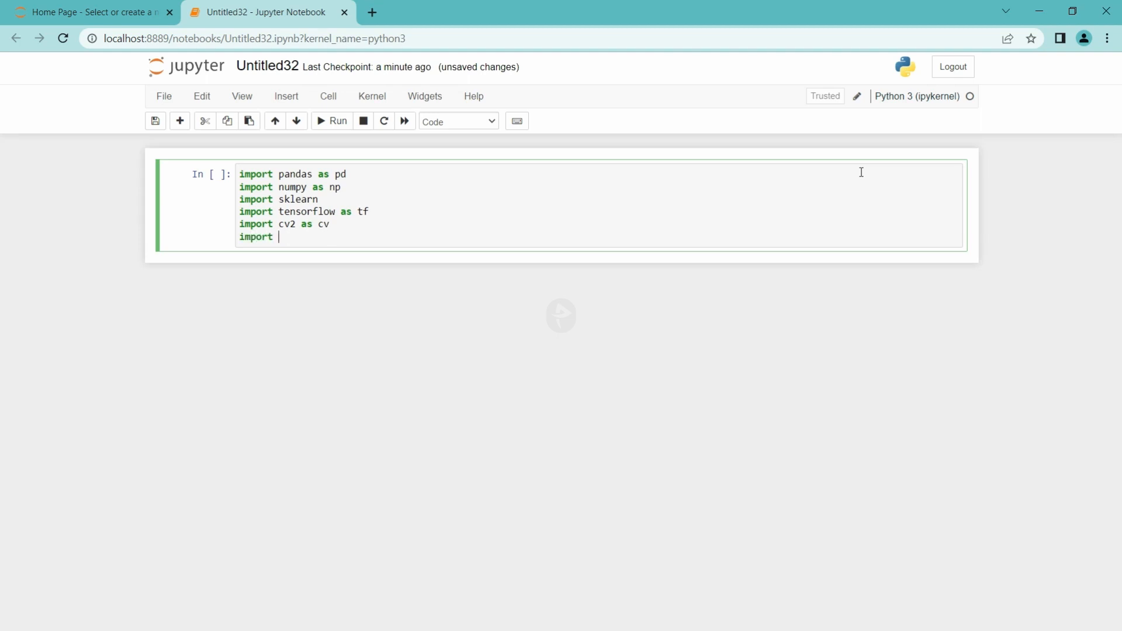
{"action": "type", "text": "seaborn"}
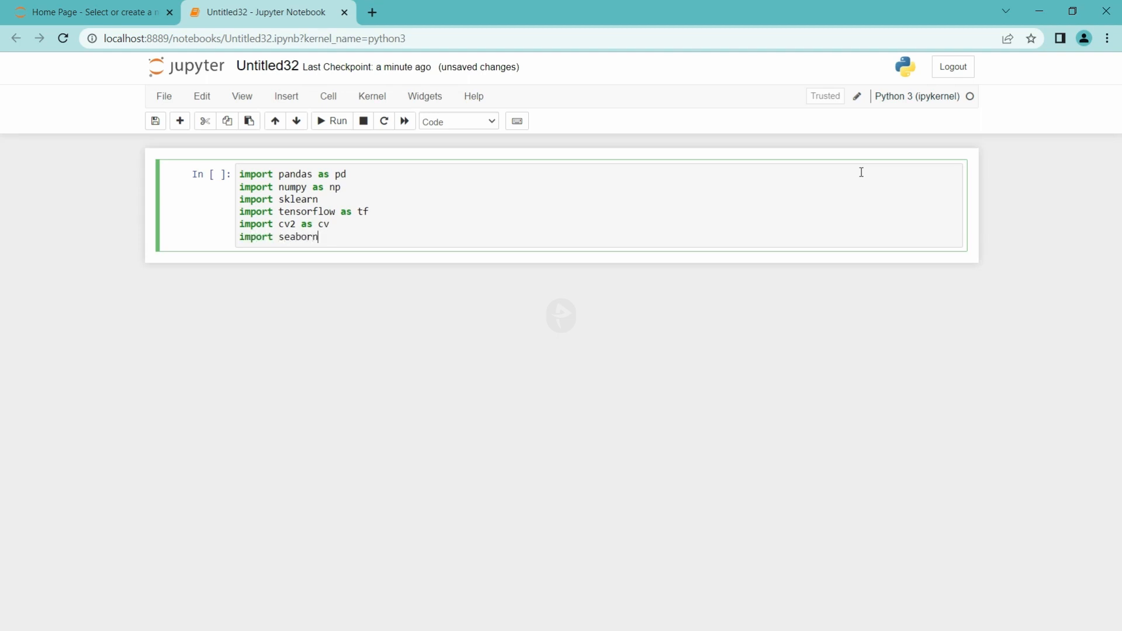
{"action": "type", "text": "as sns"}
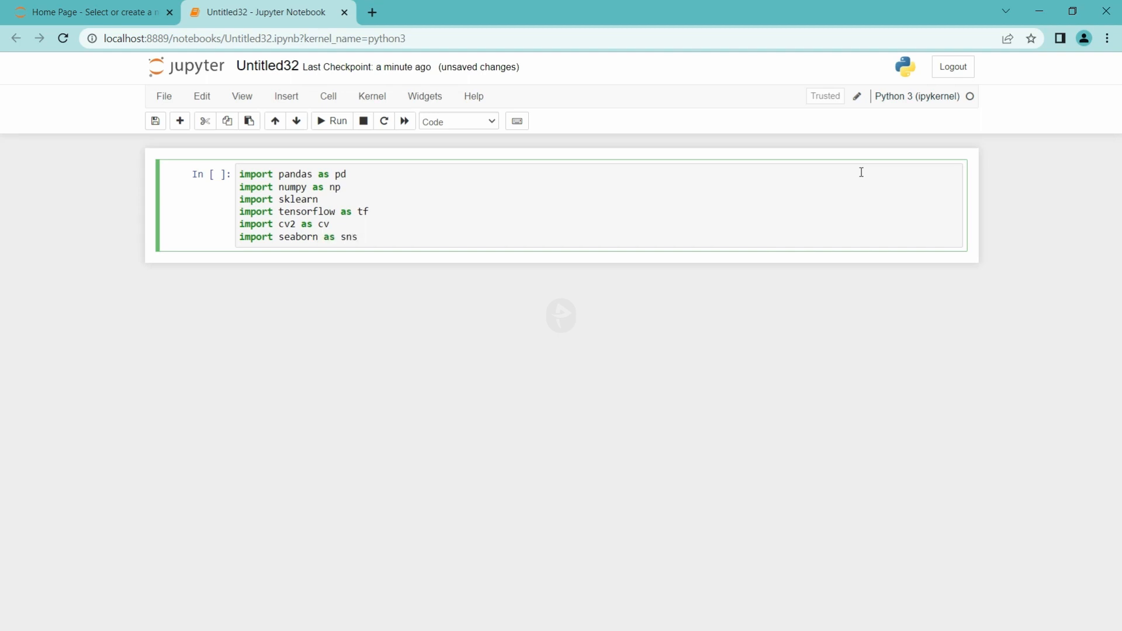
{"action": "type", "text": "impo"}
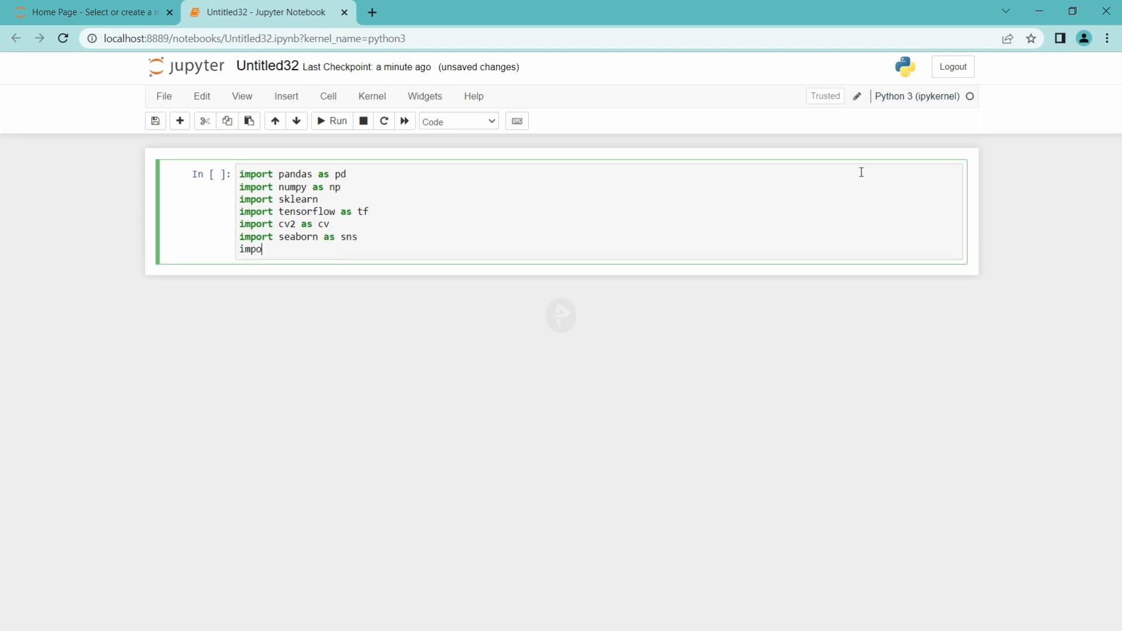
{"action": "type", "text": "rt matplot"}
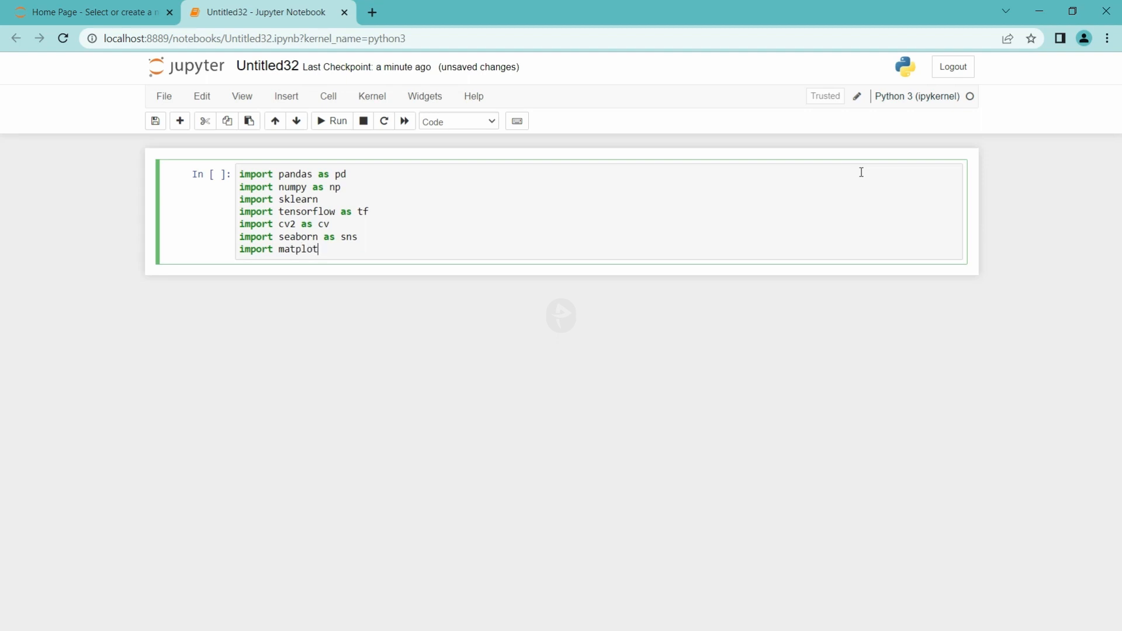
{"action": "type", "text": "lib"}
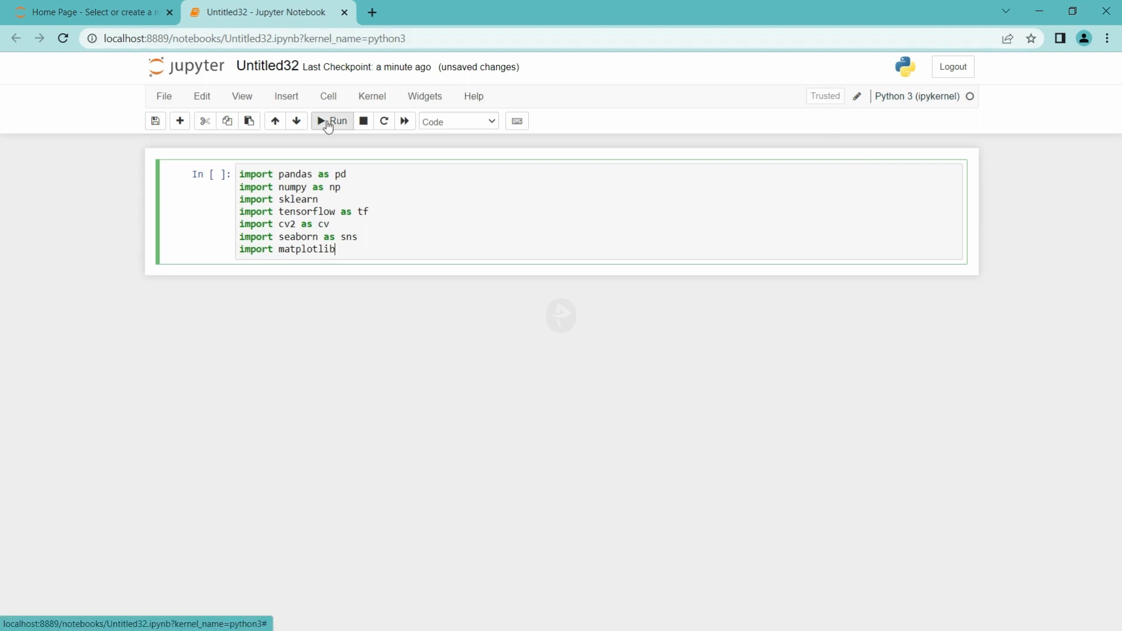
{"action": "left_click", "coordinate": [331, 121]}
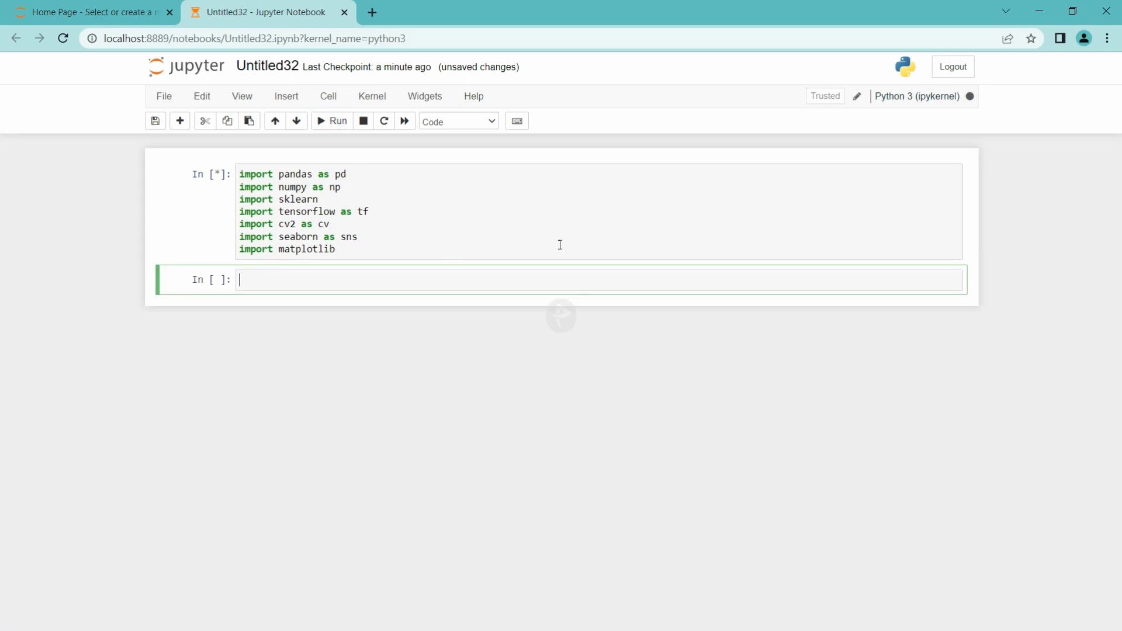